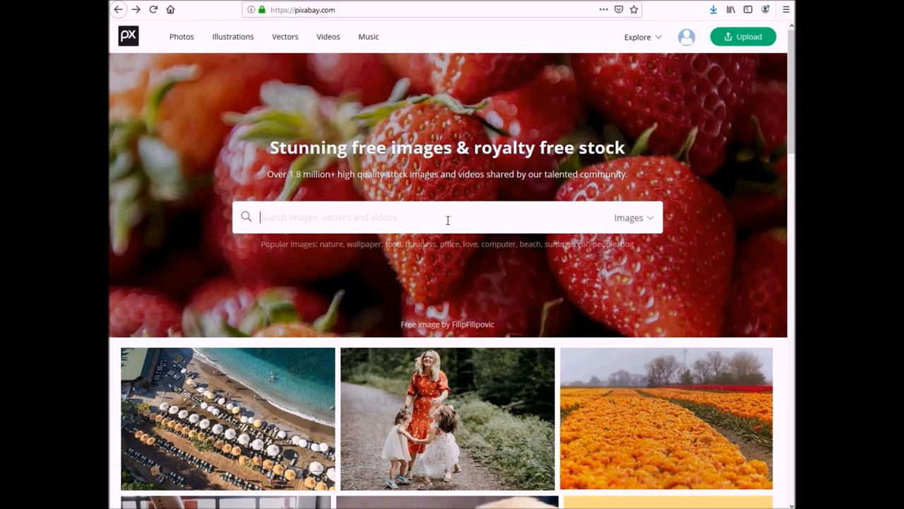
- Search 'softba' as vector graphics, pick the plain softball line drawing and show its download sizes
type("softba")
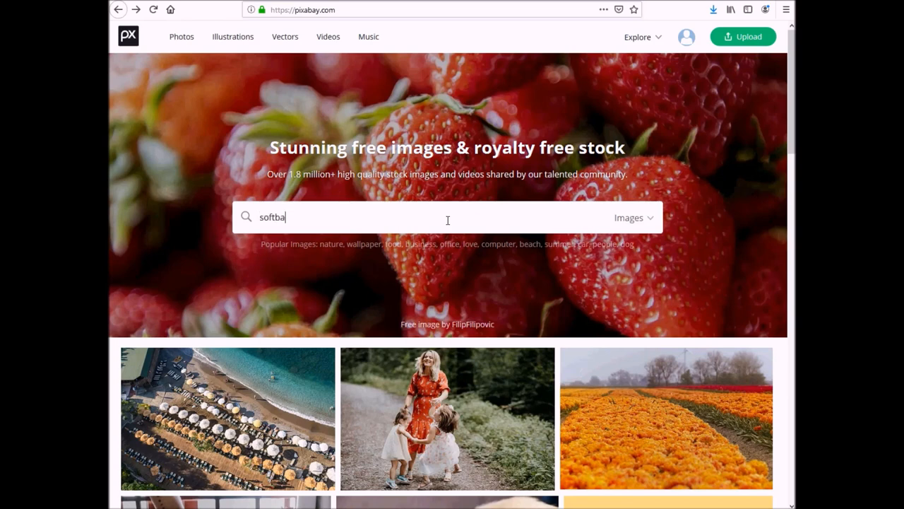
left_click(633, 218)
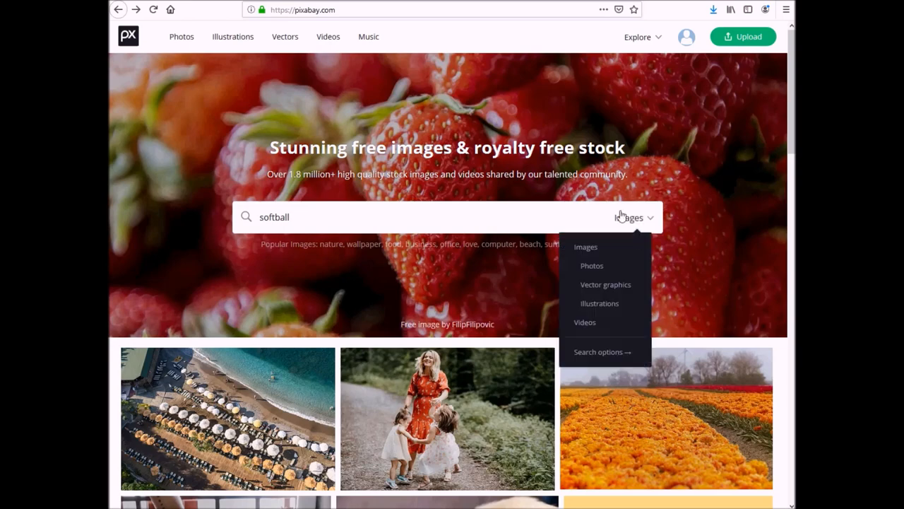
left_click(605, 284)
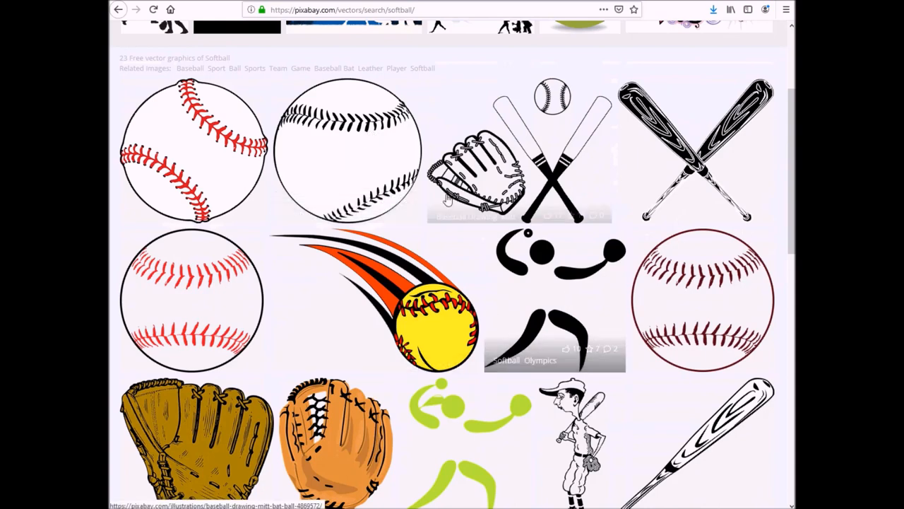
left_click(346, 152)
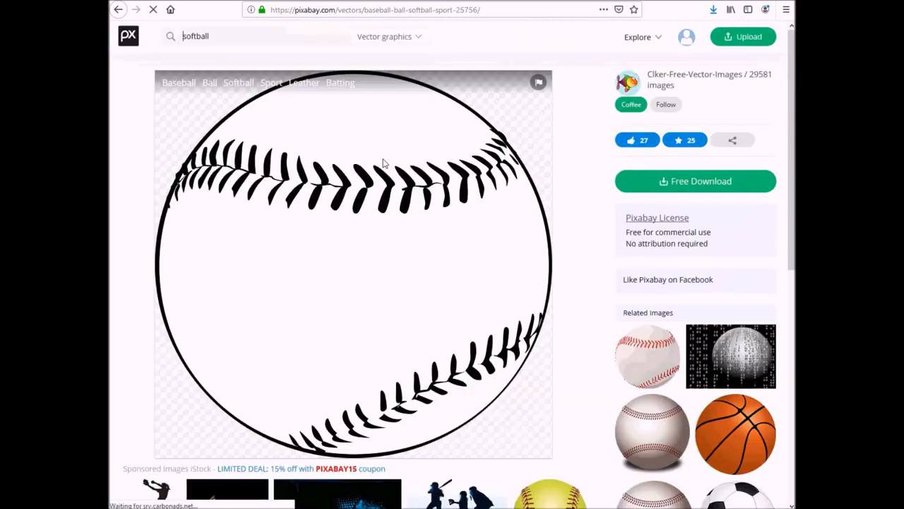
left_click(695, 181)
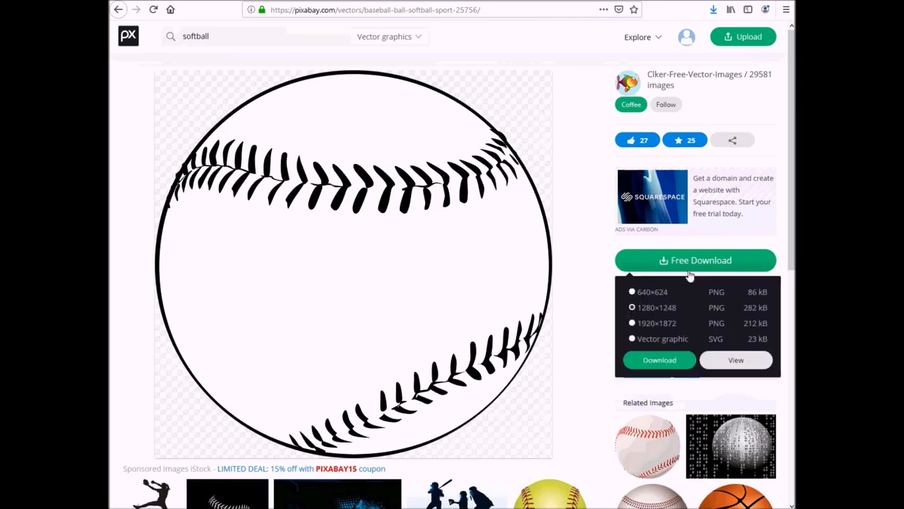
mouse_move(652, 330)
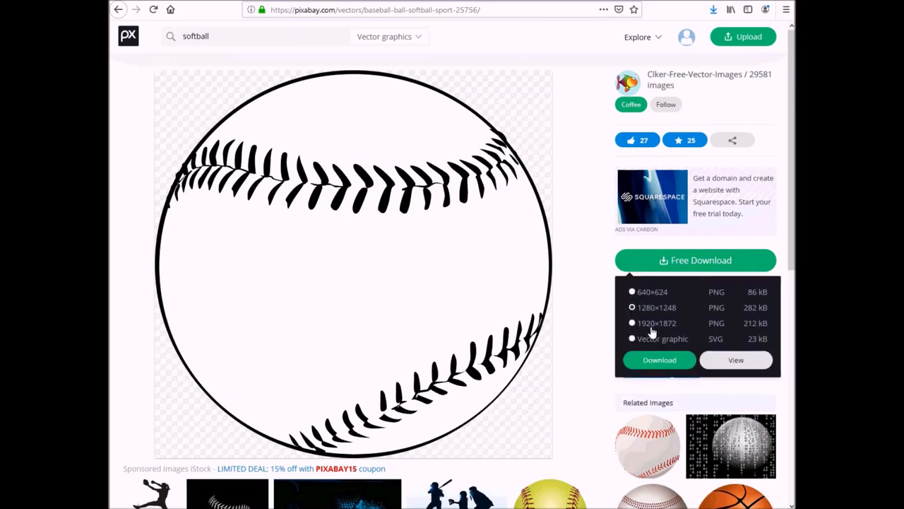
mouse_move(681, 322)
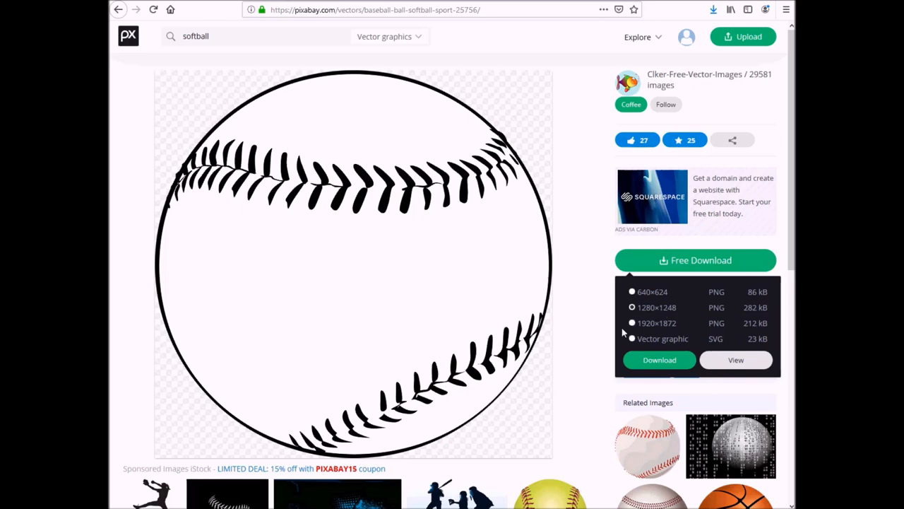
mouse_move(384, 337)
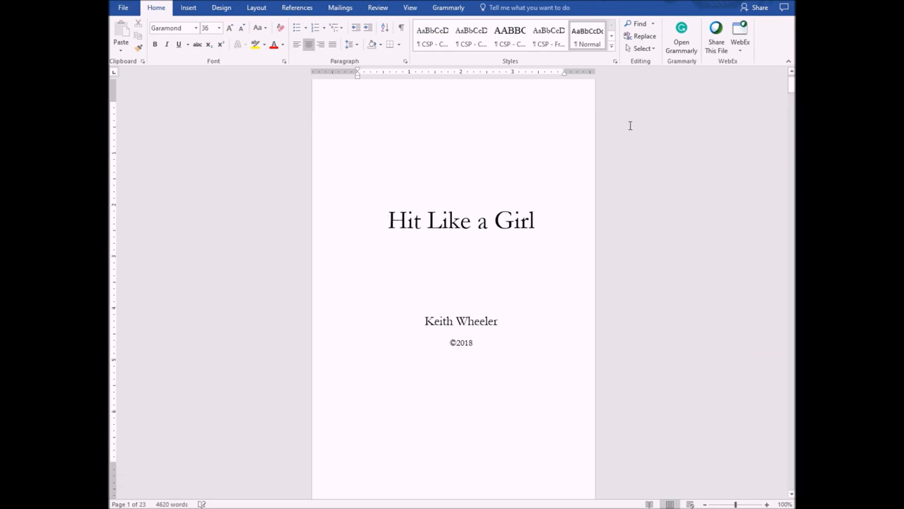
- Scroll the 'Hit Like a Girl' manuscript down past the title and dedication to page 5's footer
left_click(388, 220)
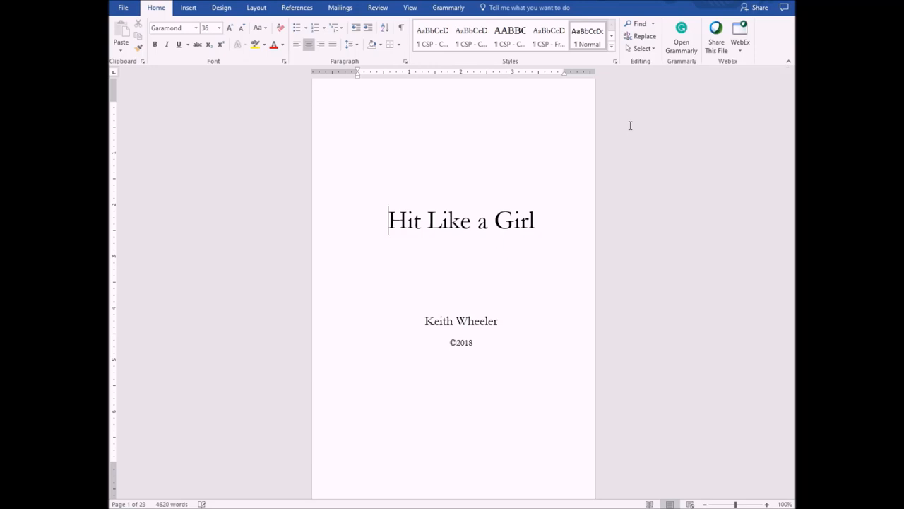
scroll("down", 3)
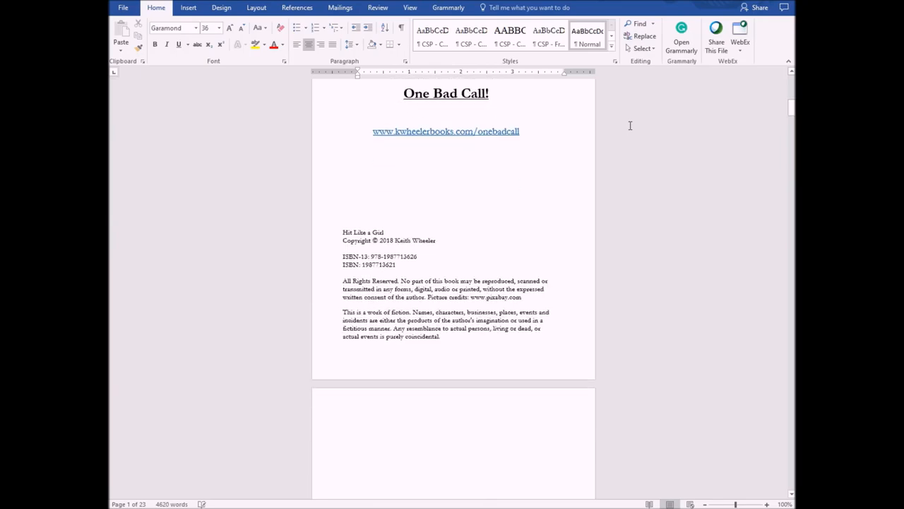
scroll("down", 3)
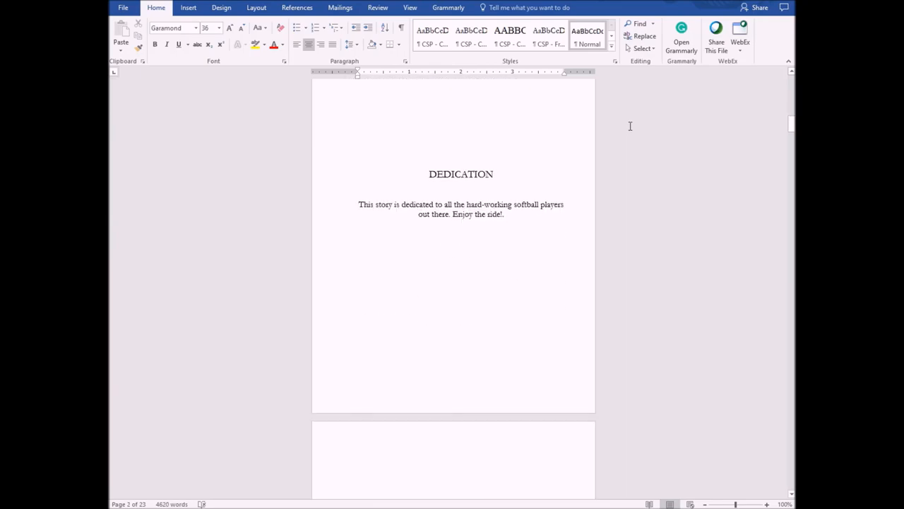
scroll("down", 3)
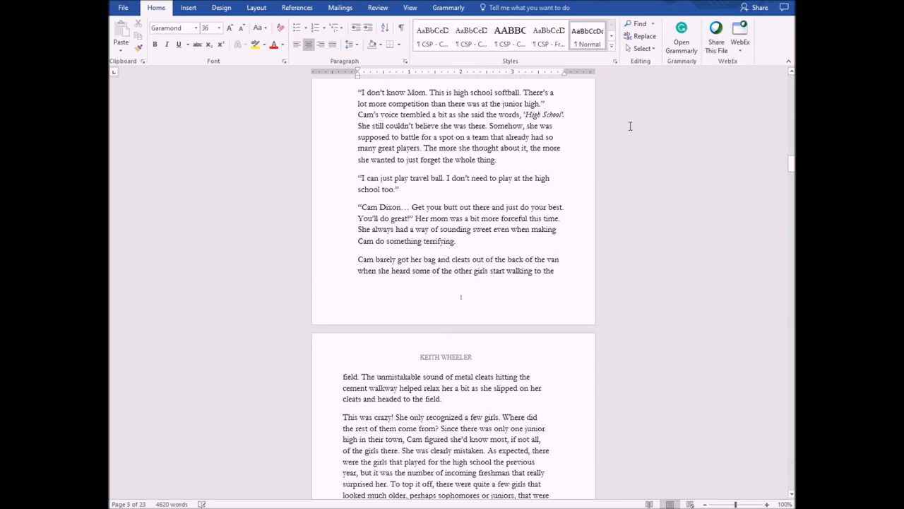
scroll("down", 3)
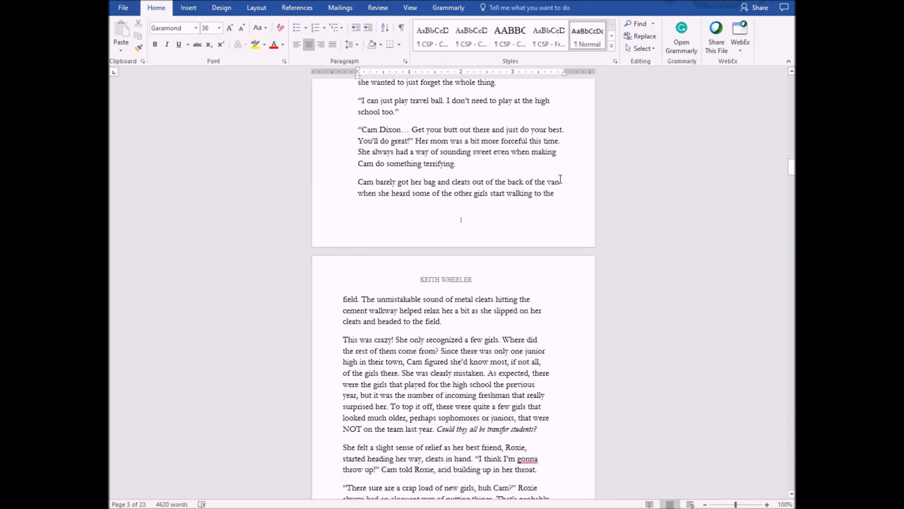
mouse_move(478, 230)
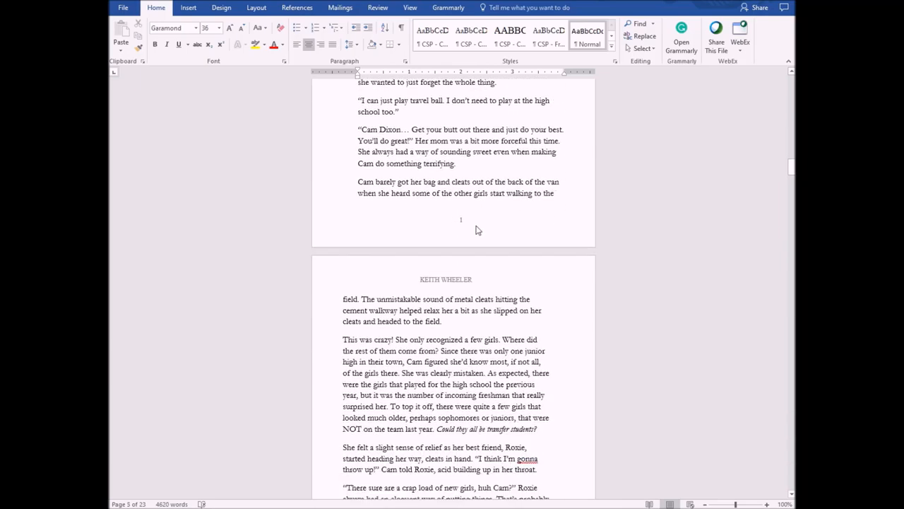
- Insert the softball player picture into the first-page footer and set its text wrapping
double_click(461, 219)
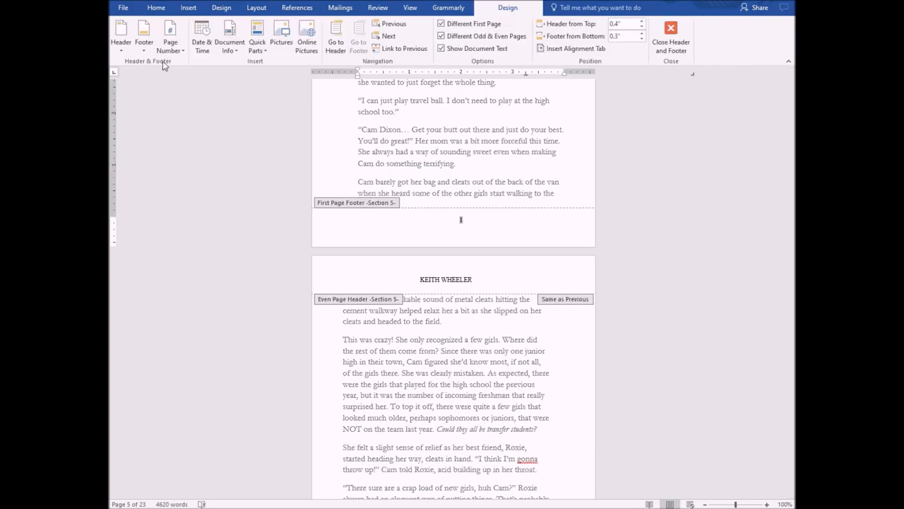
left_click(188, 7)
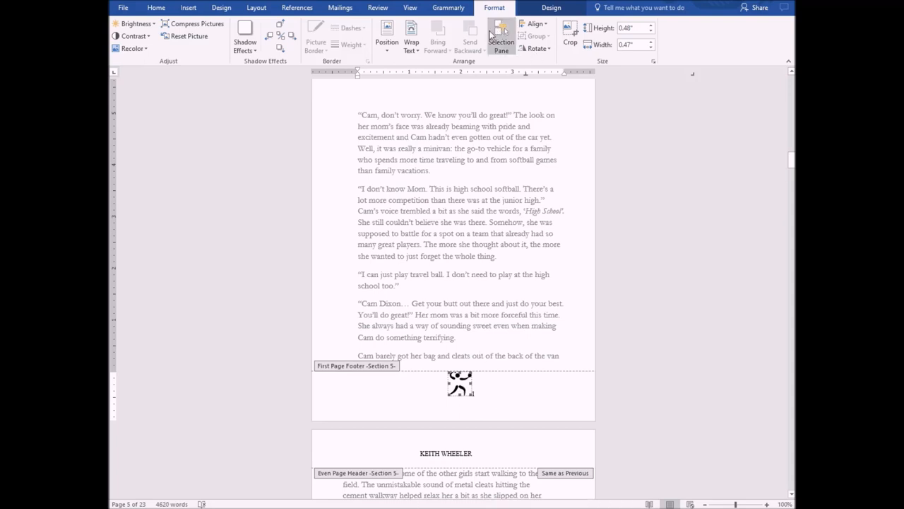
left_click(411, 36)
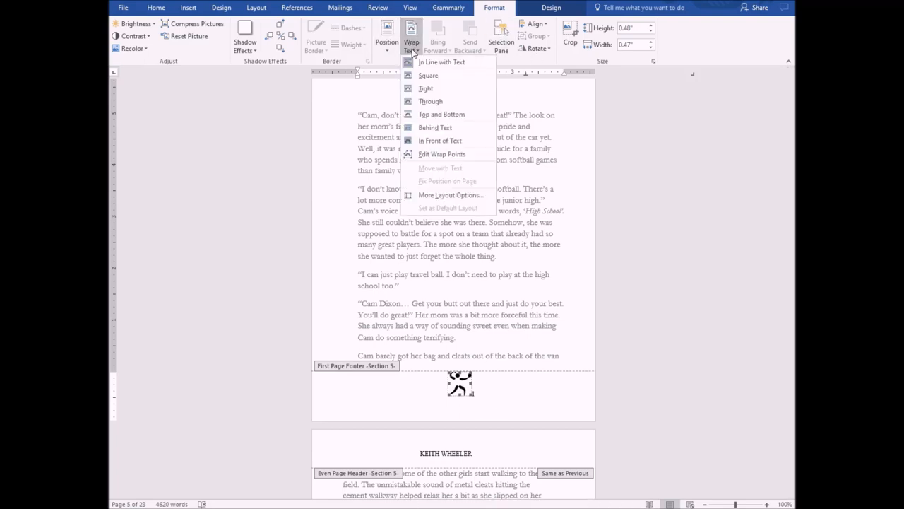
mouse_move(467, 127)
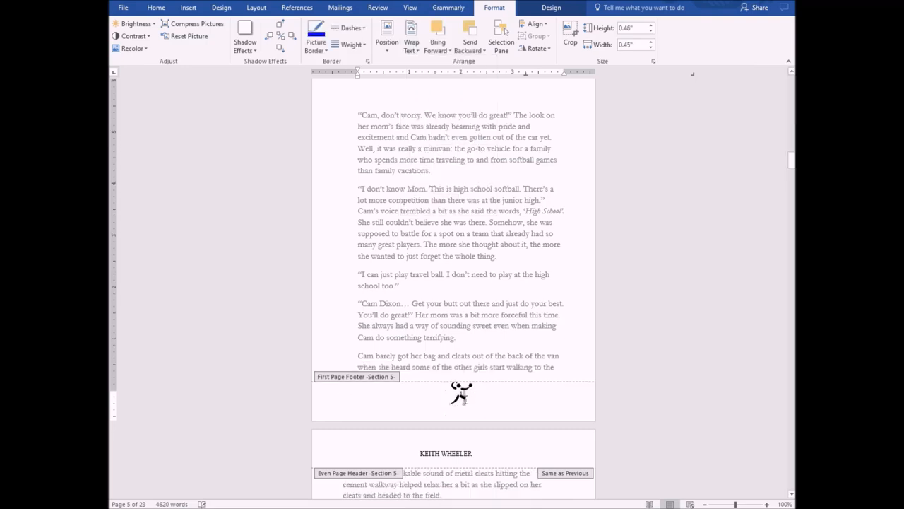
left_click(155, 9)
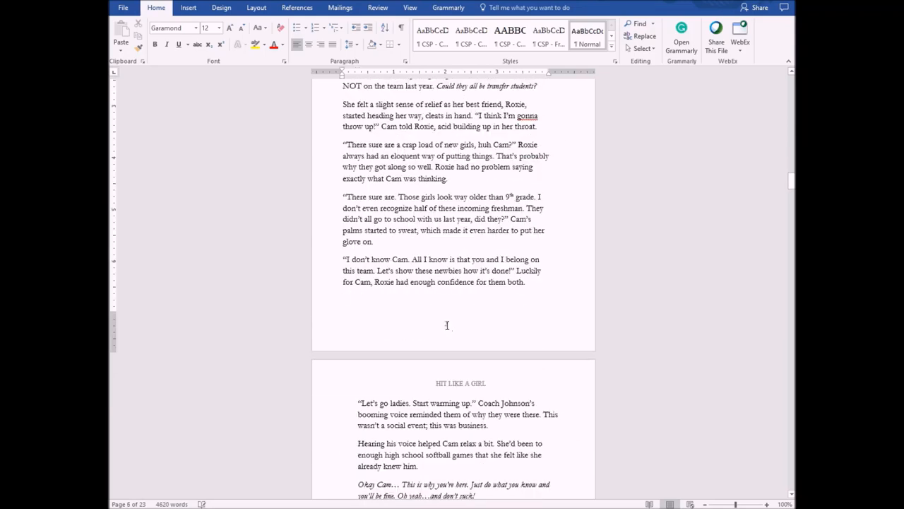
double_click(441, 325)
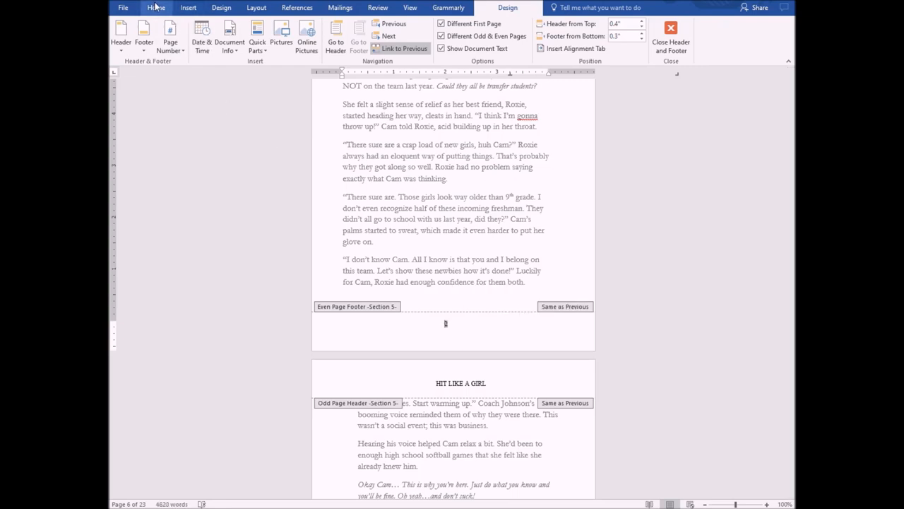
left_click(281, 35)
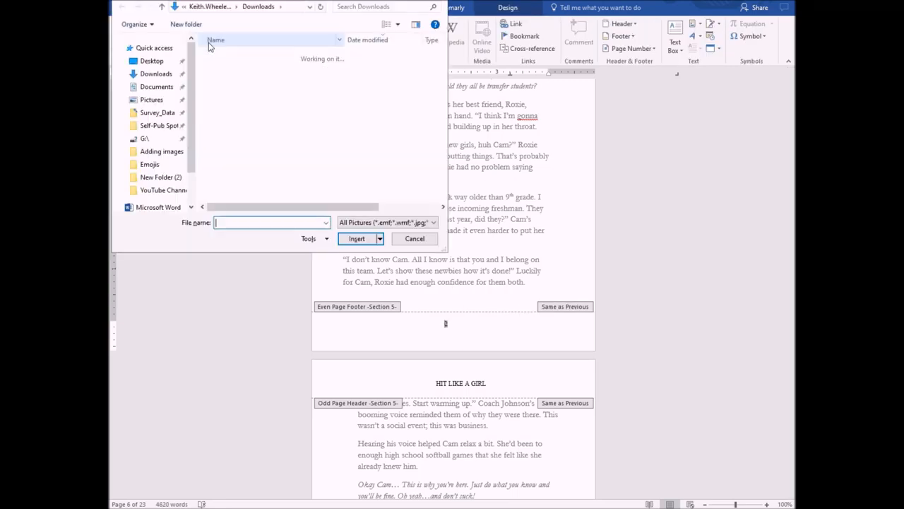
left_click(416, 237)
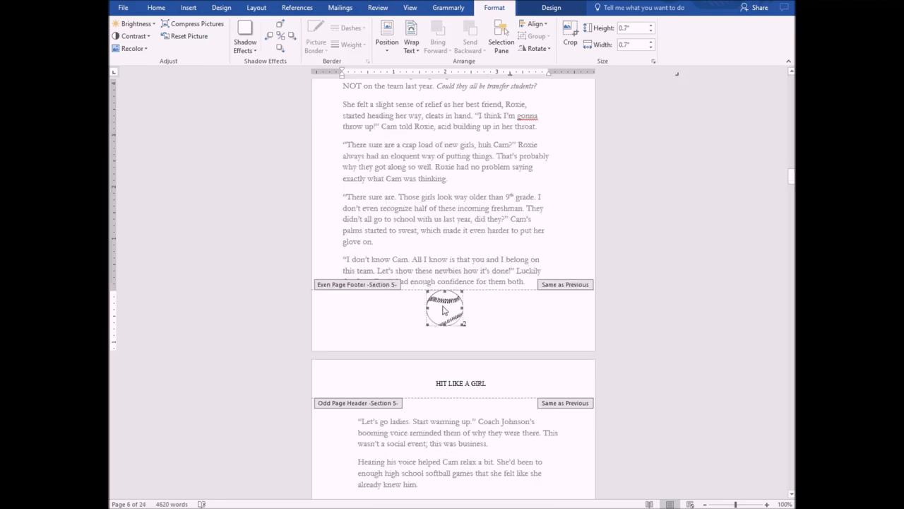
left_click(411, 35)
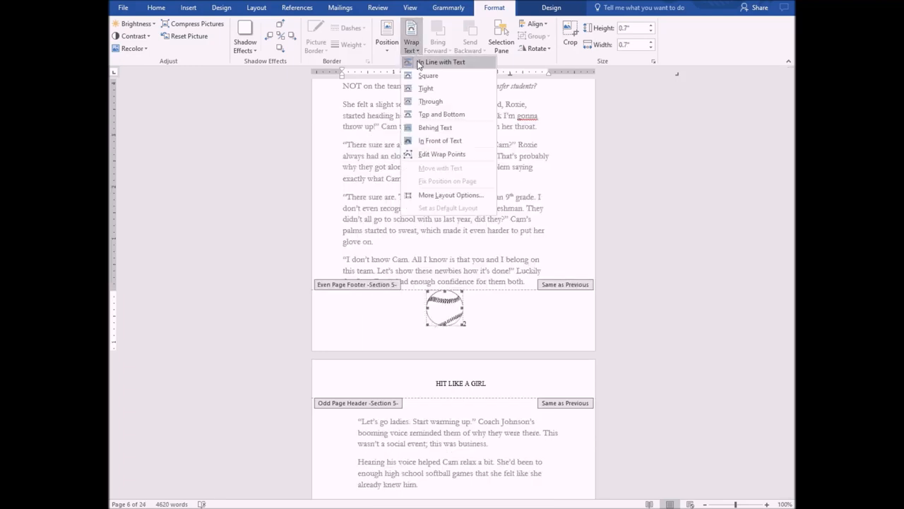
left_click(439, 141)
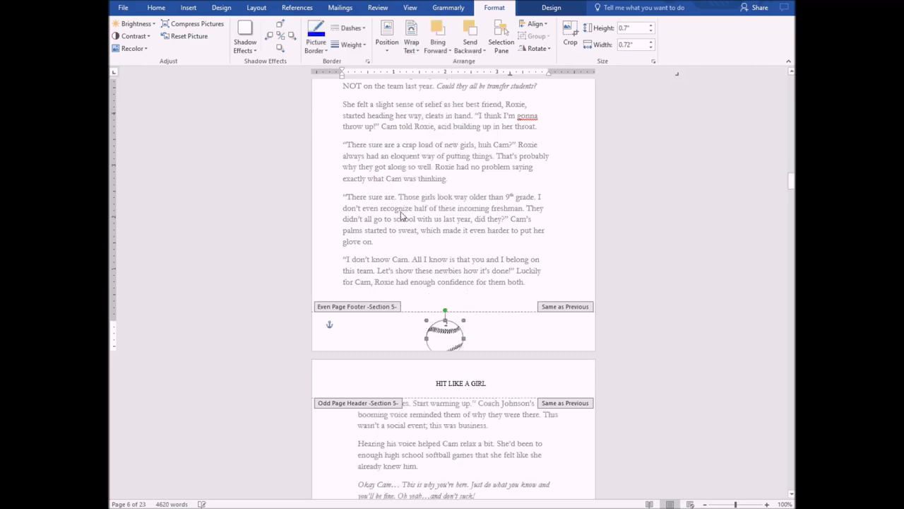
mouse_move(449, 339)
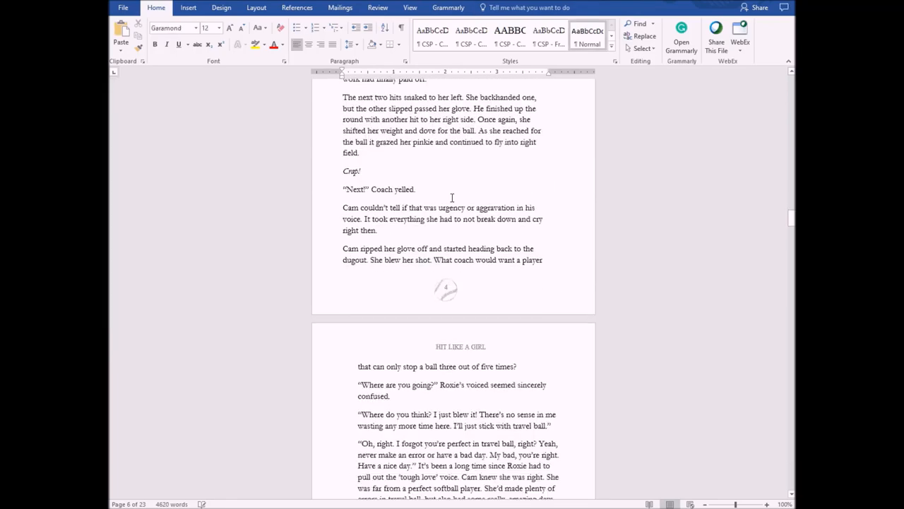
scroll("down", 3)
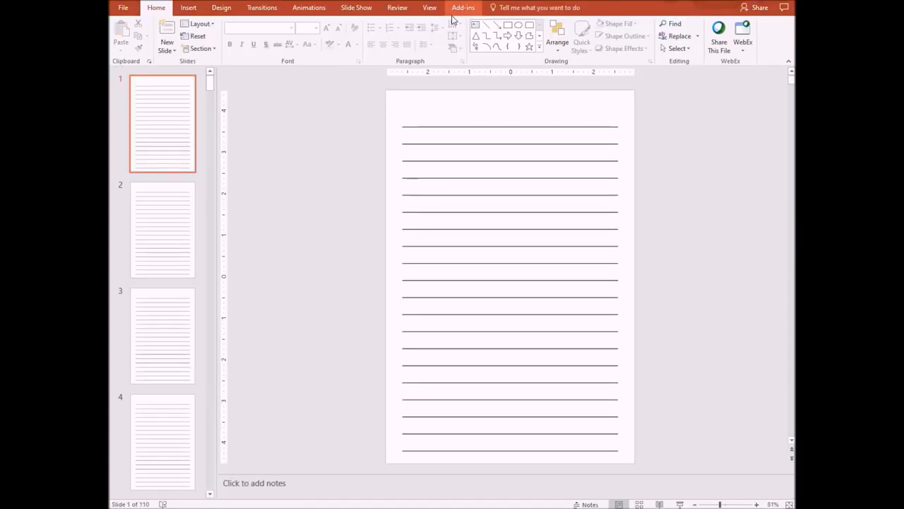
mouse_move(354, 226)
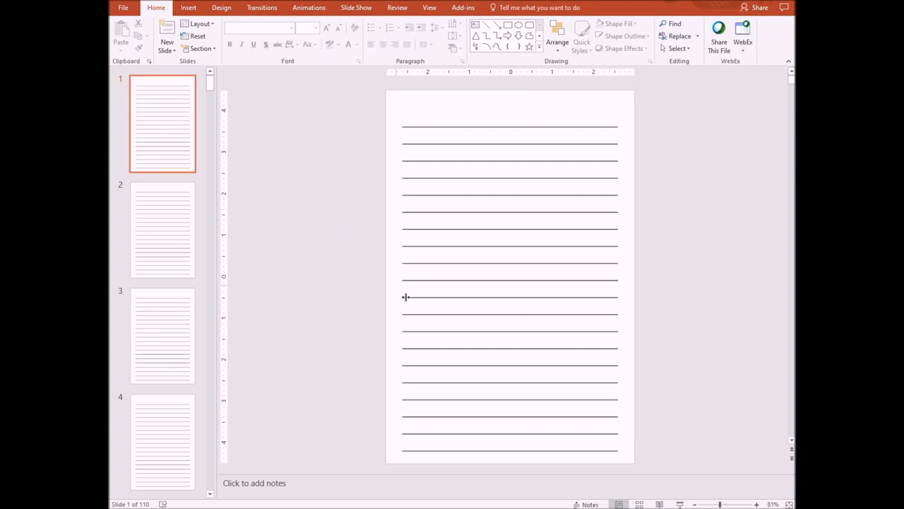
mouse_move(418, 456)
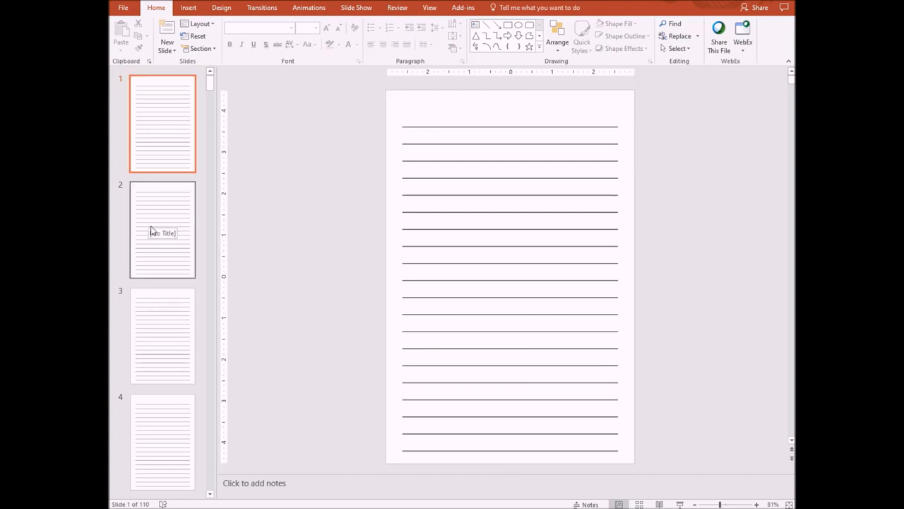
mouse_move(305, 145)
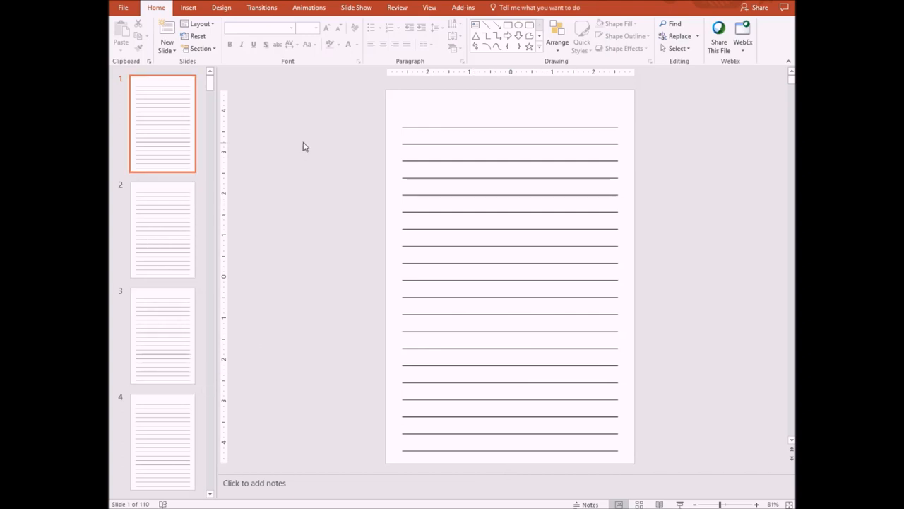
- In Slide Master view, select the Title Slide layout's placeholders and delete them
left_click(429, 9)
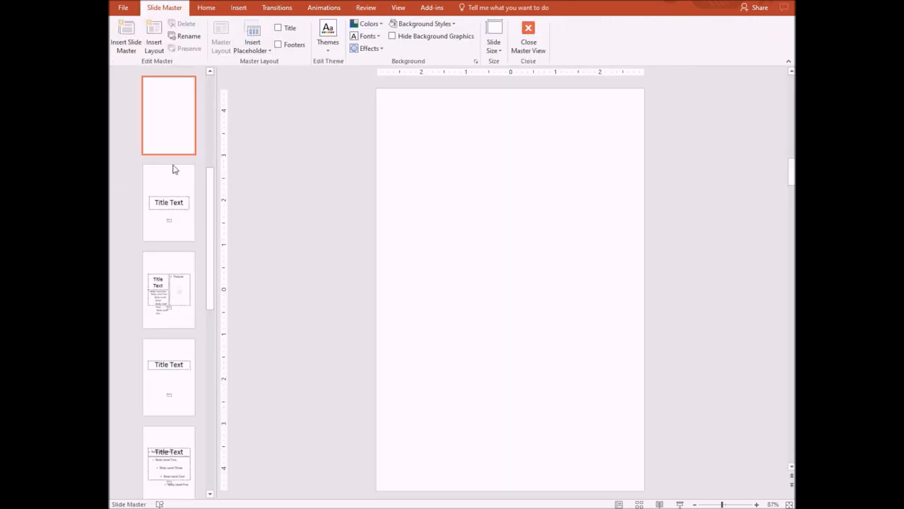
left_click(169, 202)
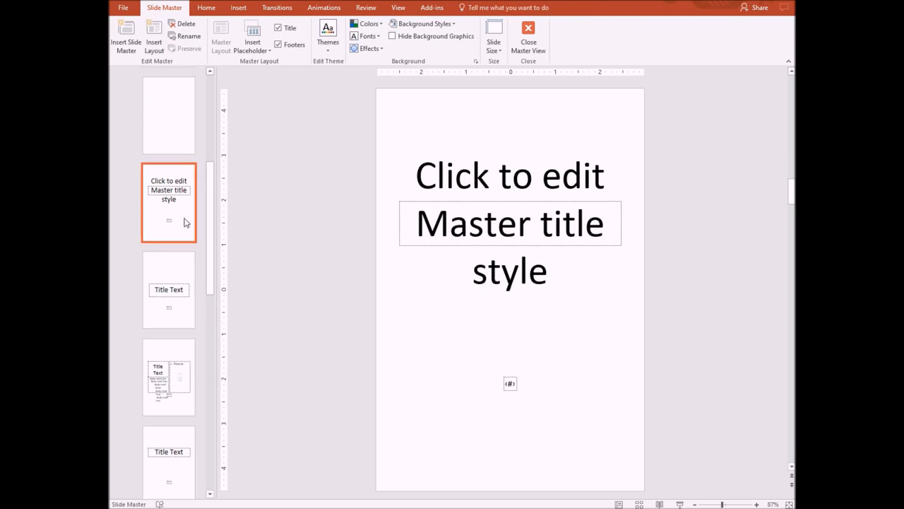
mouse_move(441, 362)
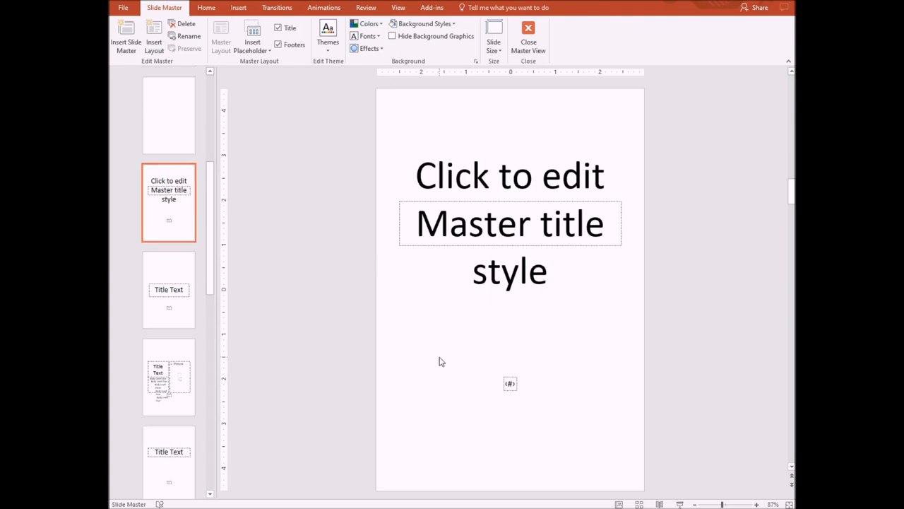
left_click(510, 223)
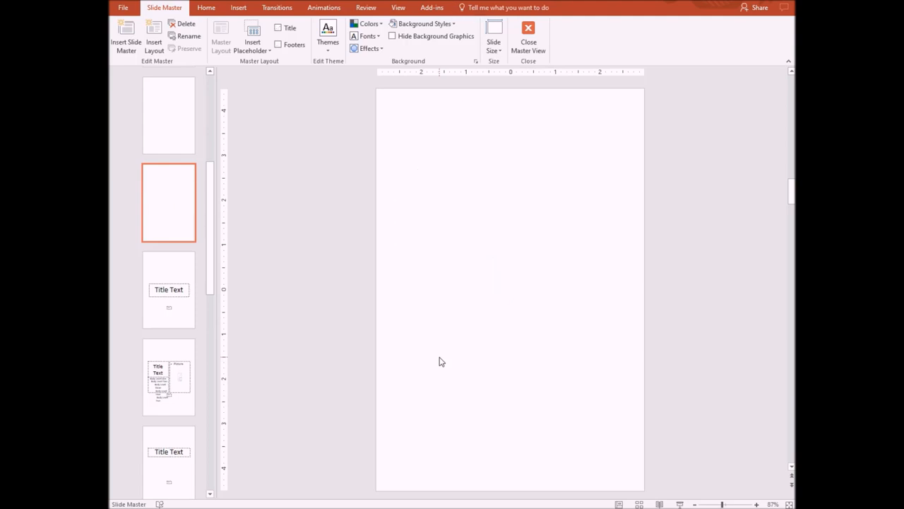
mouse_move(436, 285)
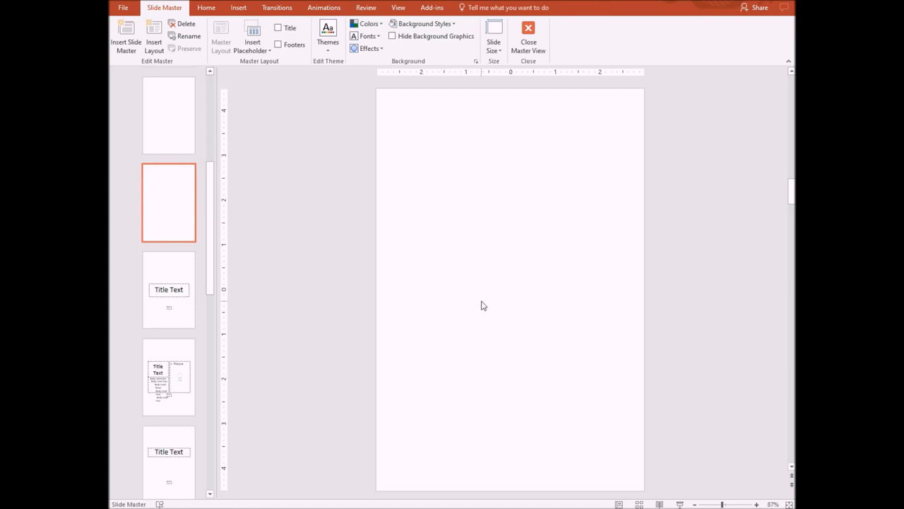
mouse_move(332, 168)
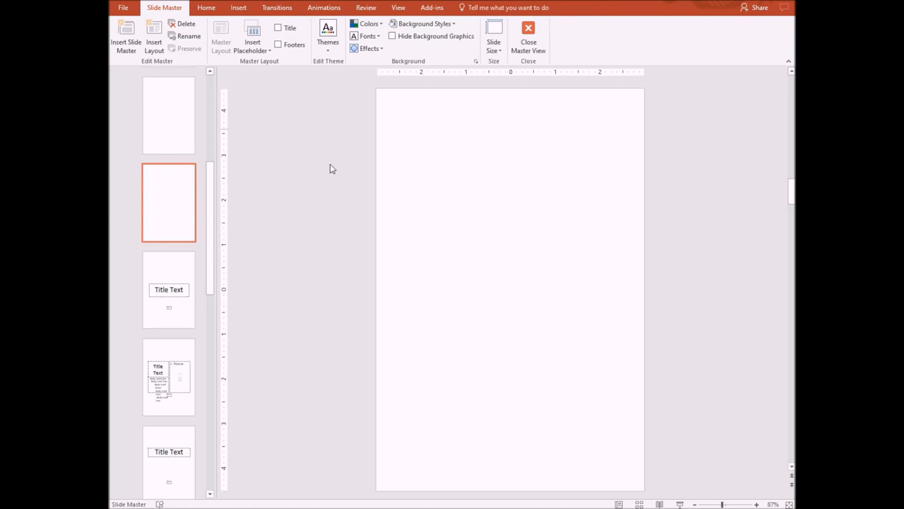
mouse_move(237, 9)
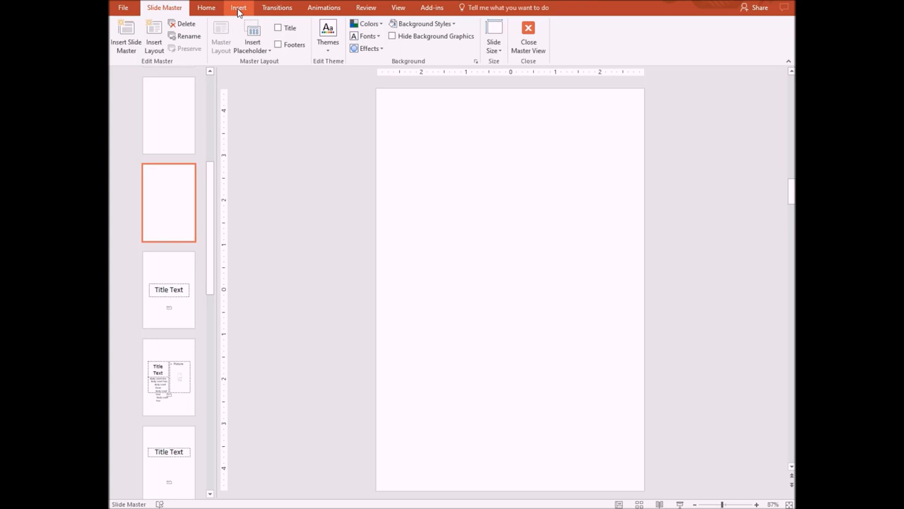
- Draw a rectangle across the bottom of the blank title layout
left_click(237, 7)
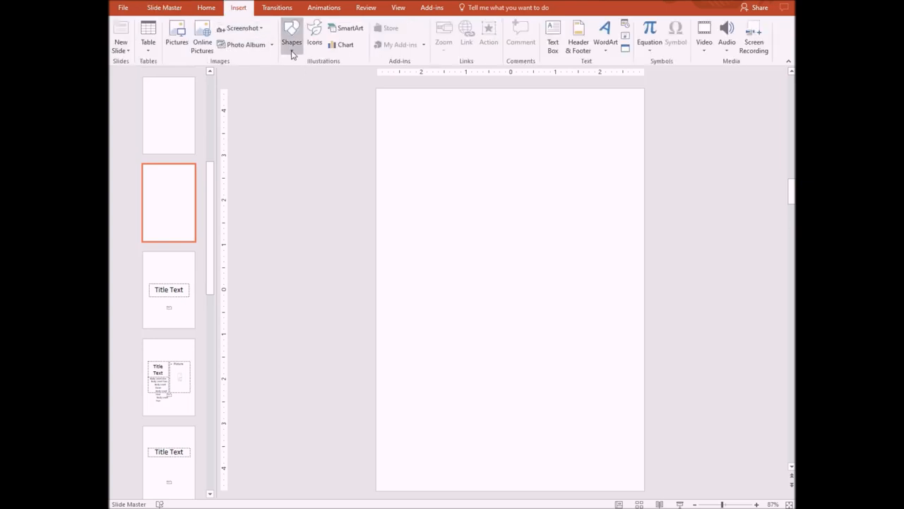
left_click(291, 31)
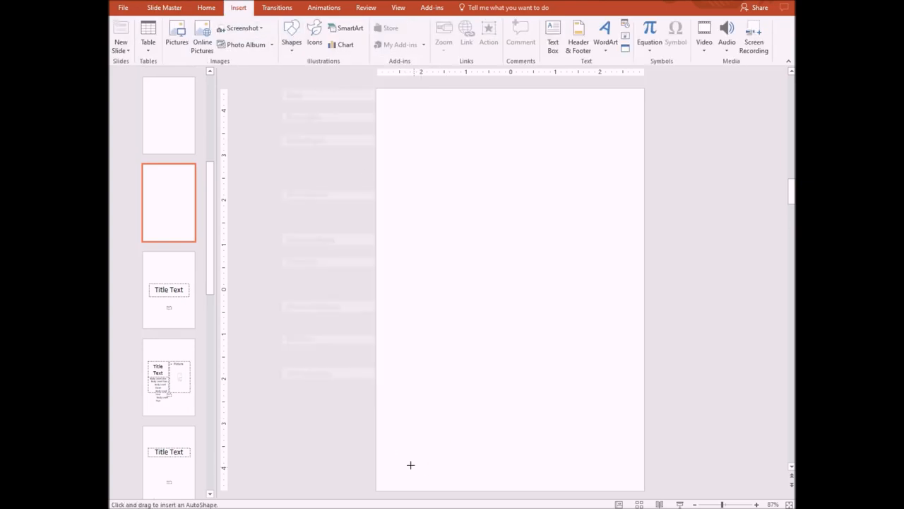
left_click_drag(411, 465, 381, 414)
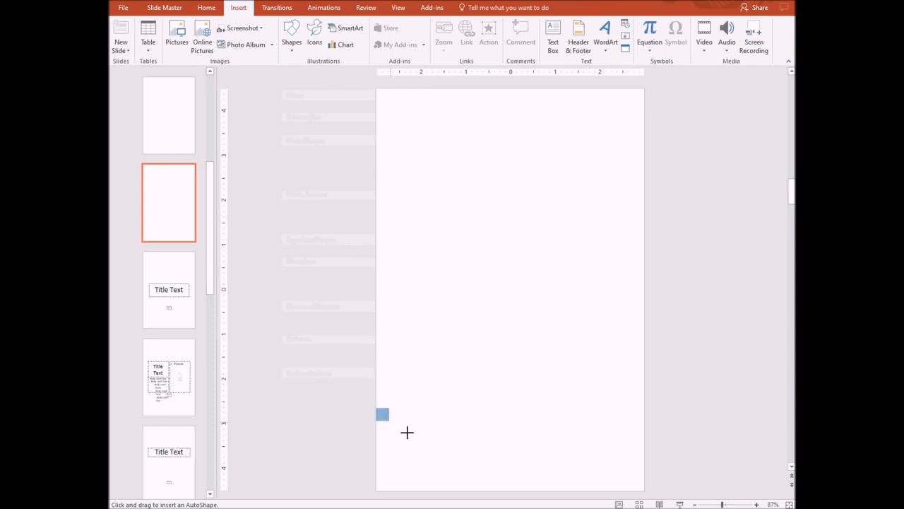
left_click_drag(382, 414, 643, 492)
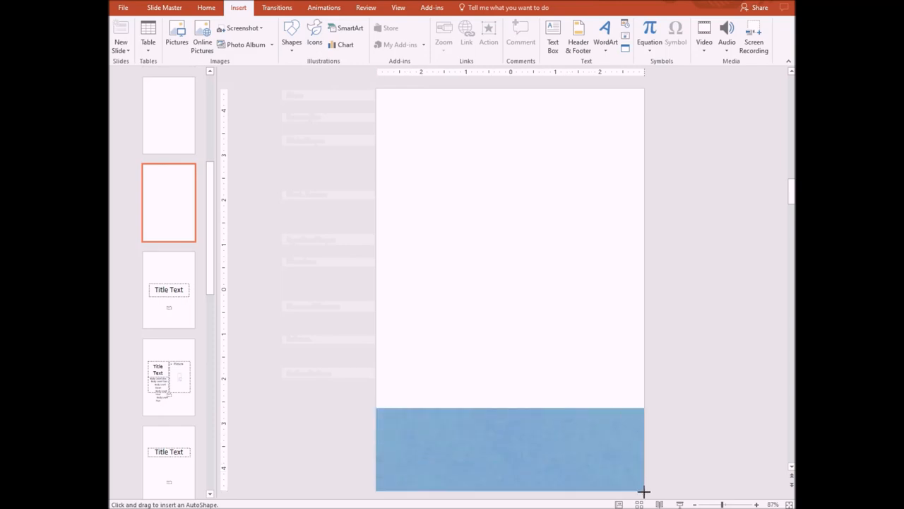
- Fill the rectangle with the family clip art picture from Downloads
right_click(509, 449)
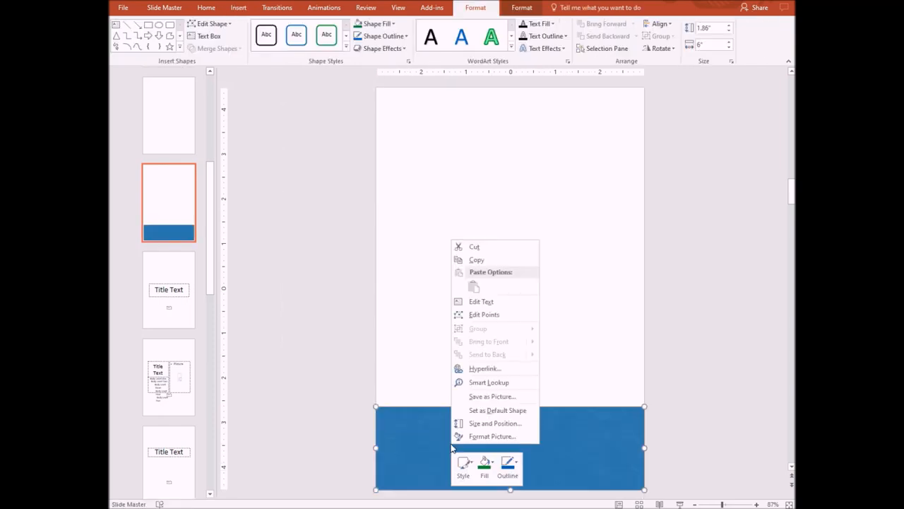
left_click(483, 465)
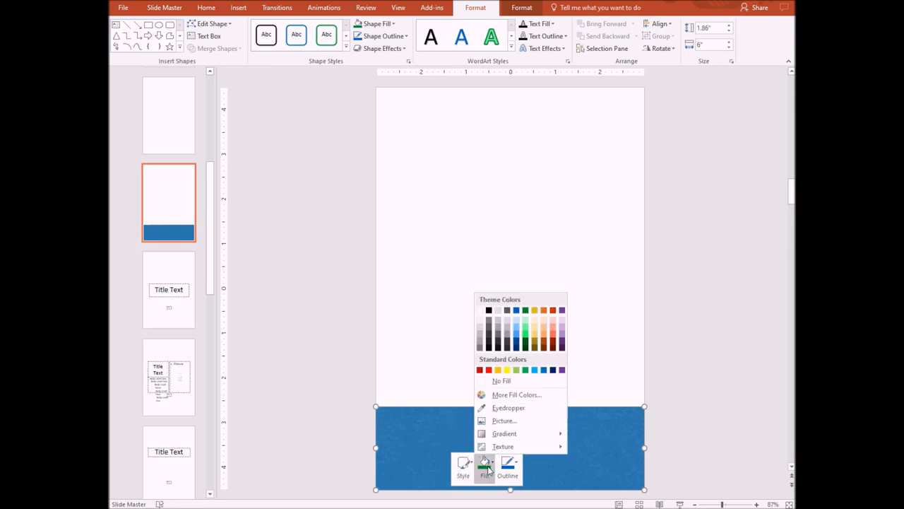
left_click(504, 421)
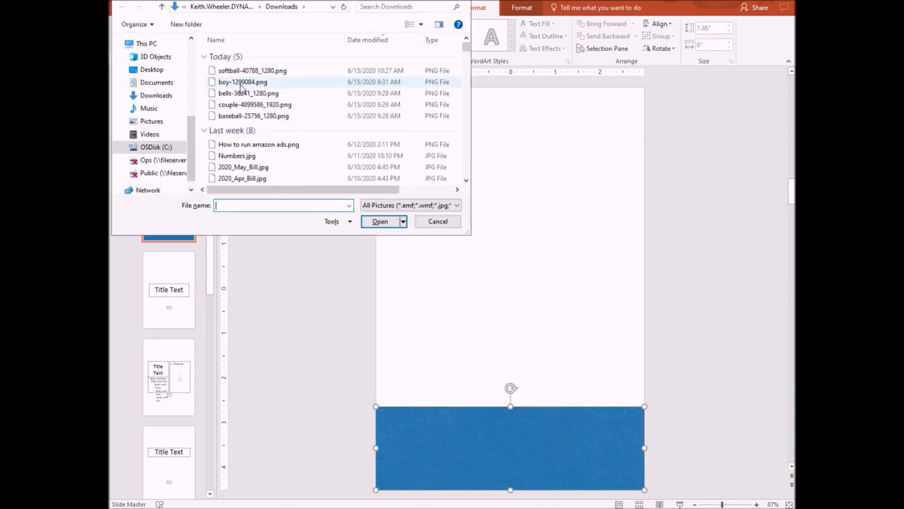
left_click(438, 220)
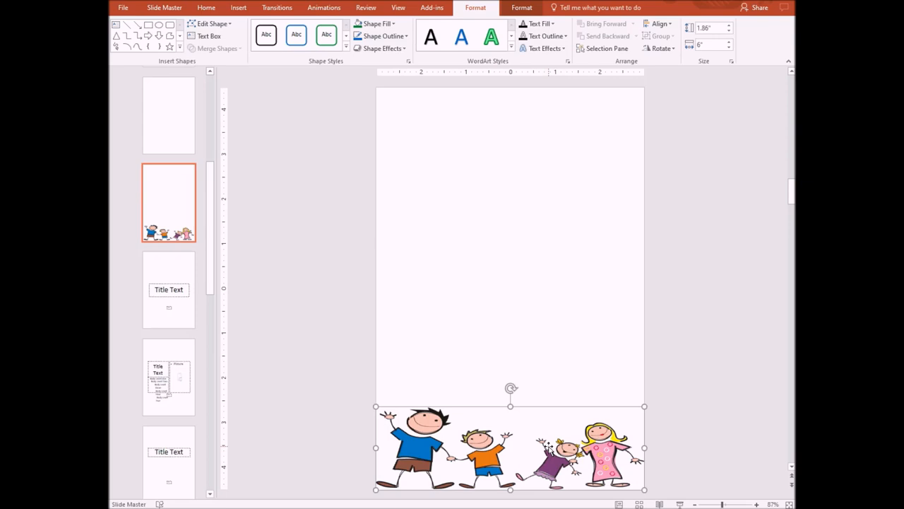
mouse_move(549, 449)
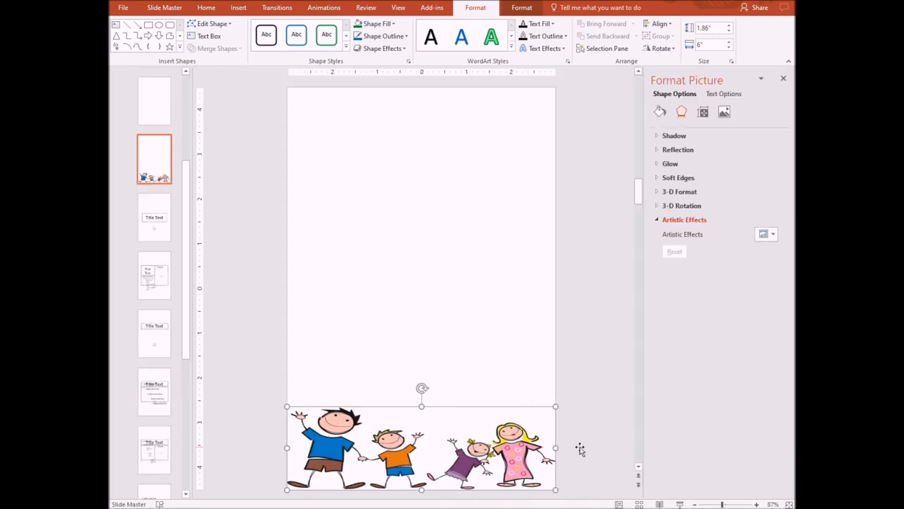
- Recolor the family clip art to a black-and-white preset in Format Picture
left_click(723, 112)
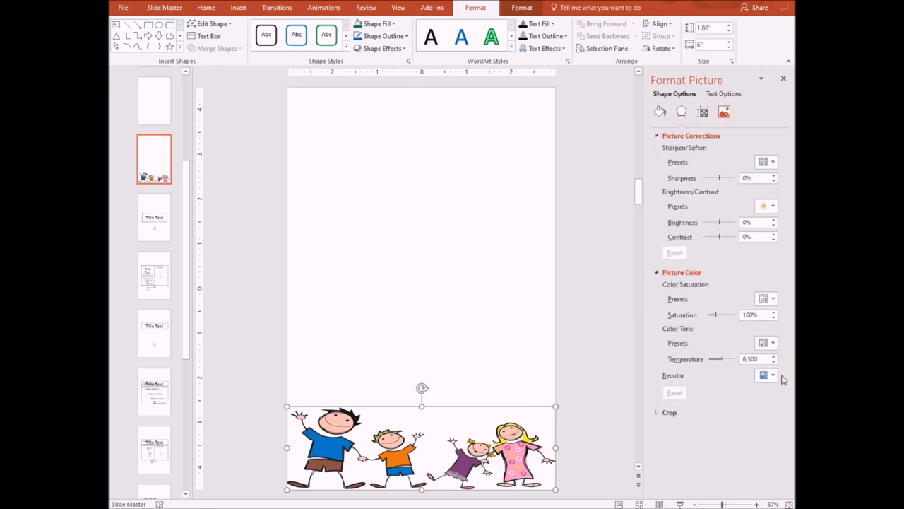
left_click(766, 376)
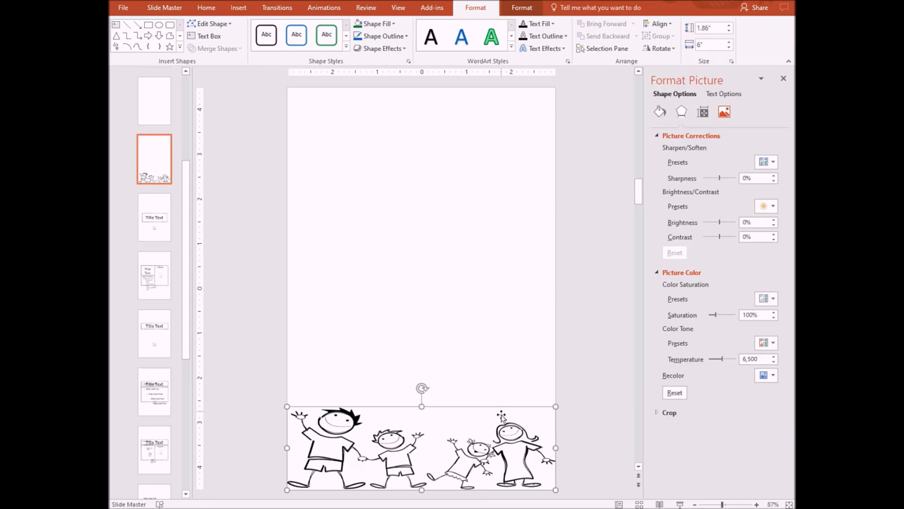
mouse_move(450, 370)
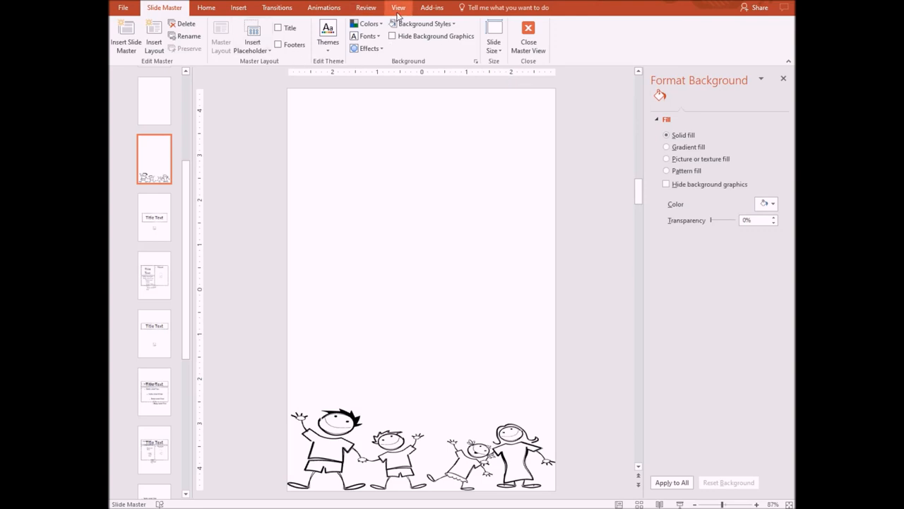
- Apply the Custom Layout with the family drawing to slide 1, then return to Slide Master
left_click(528, 34)
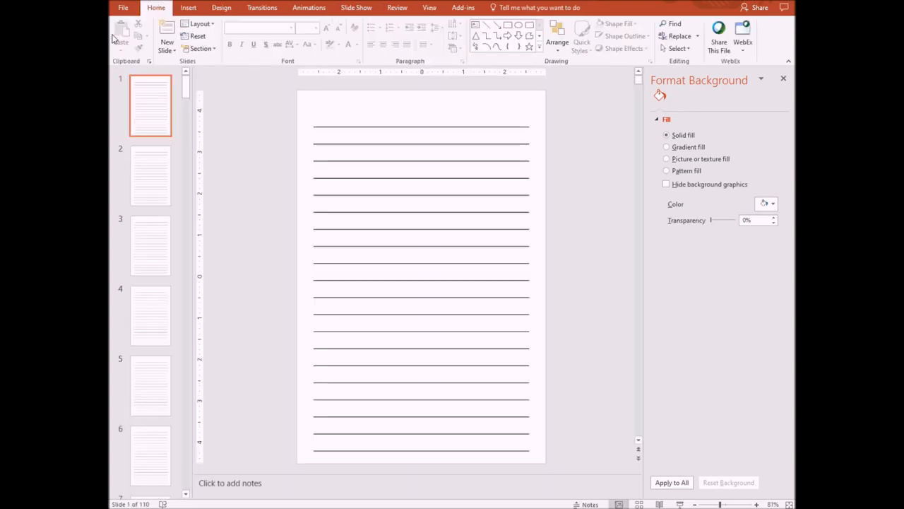
right_click(150, 106)
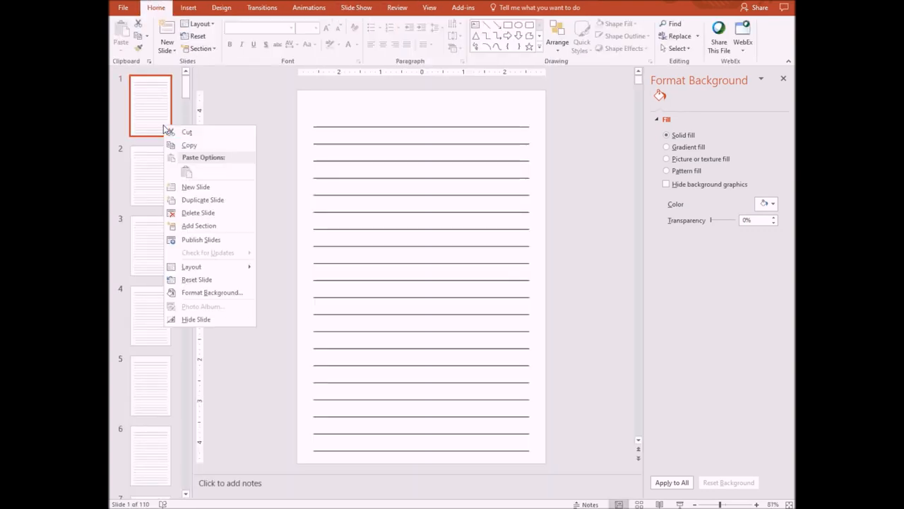
left_click(192, 266)
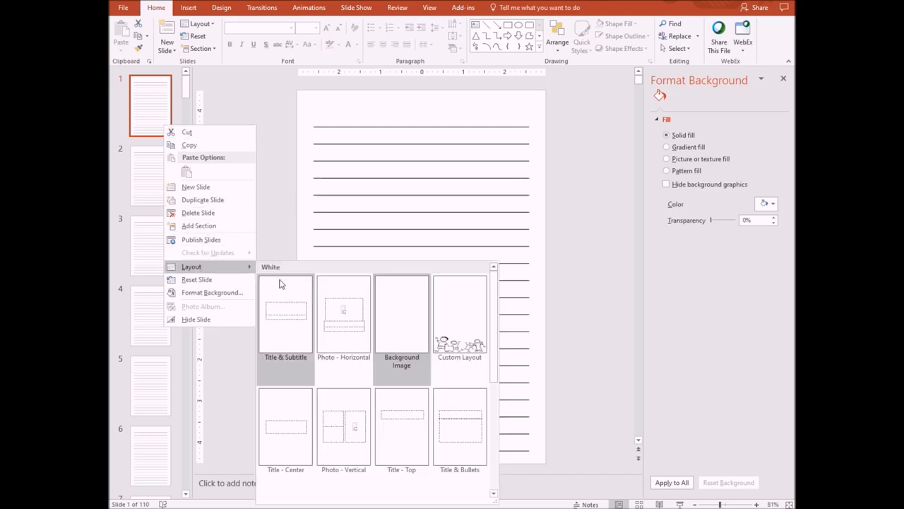
left_click(461, 314)
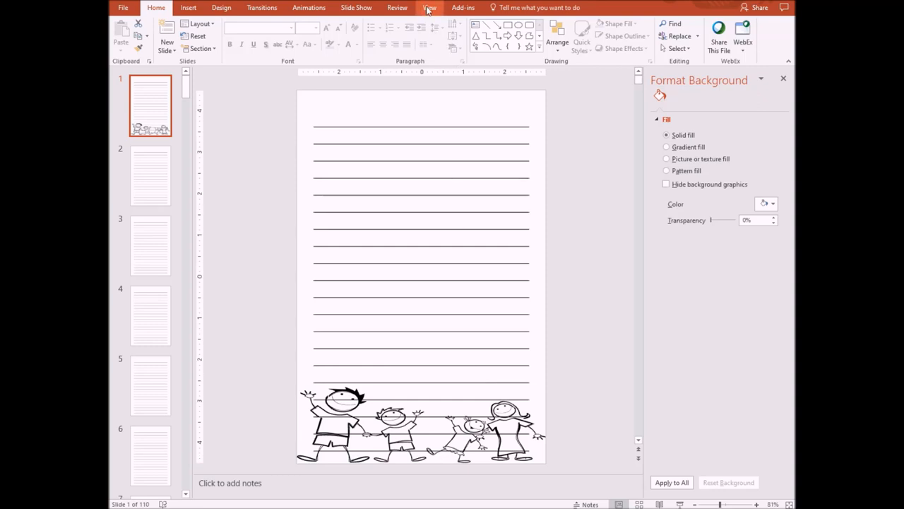
left_click(430, 9)
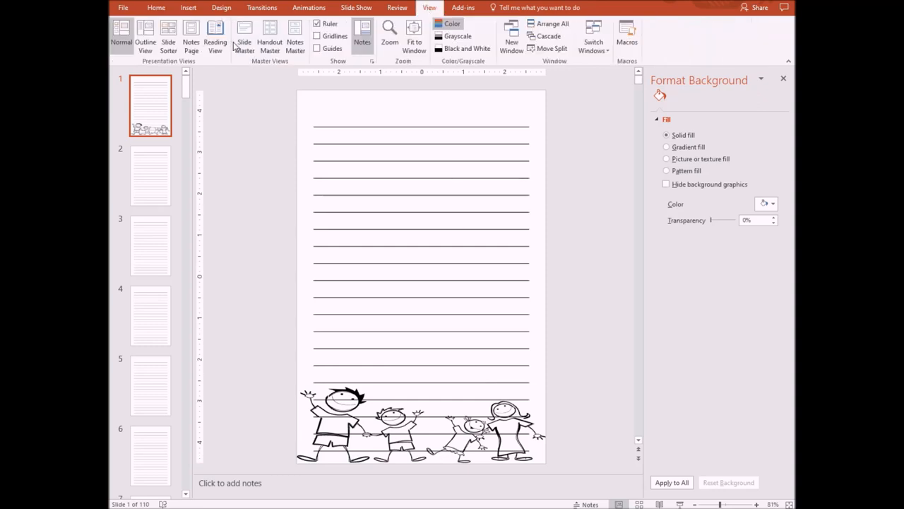
left_click(243, 35)
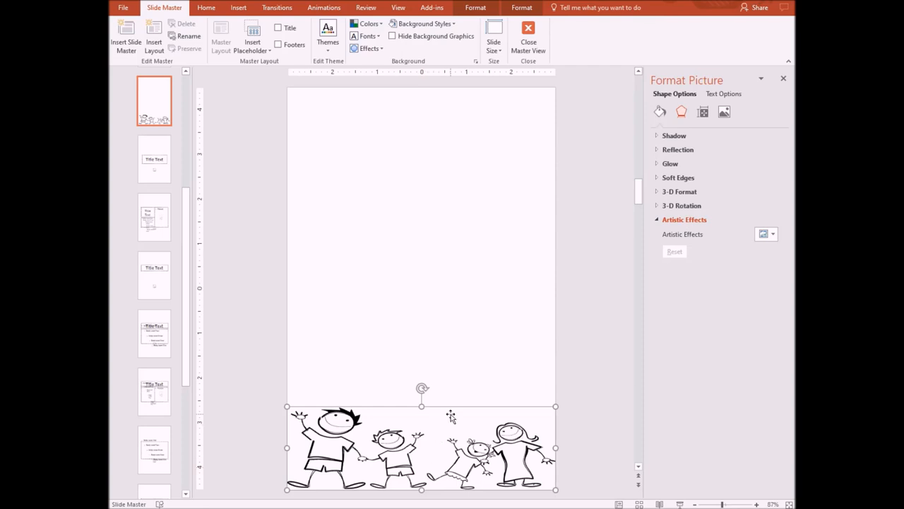
- Set the family drawing's picture fill transparency to 50%
left_click(659, 111)
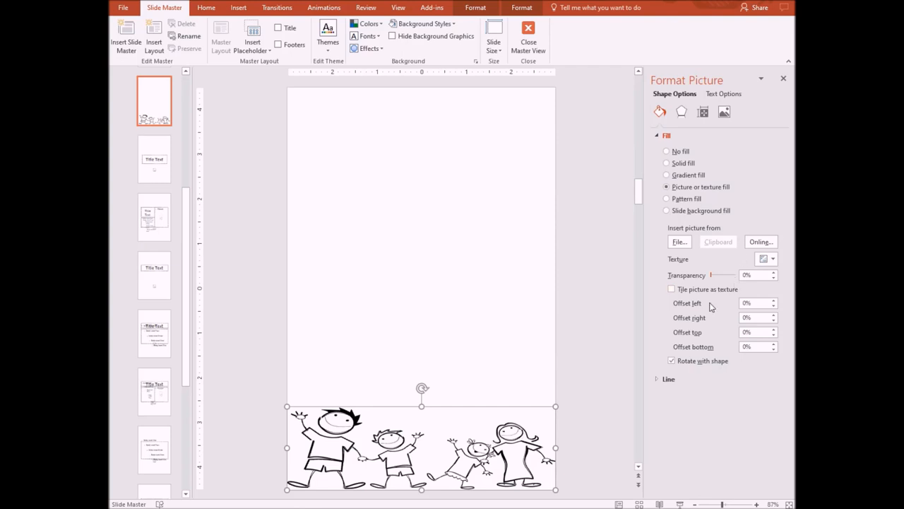
mouse_move(712, 274)
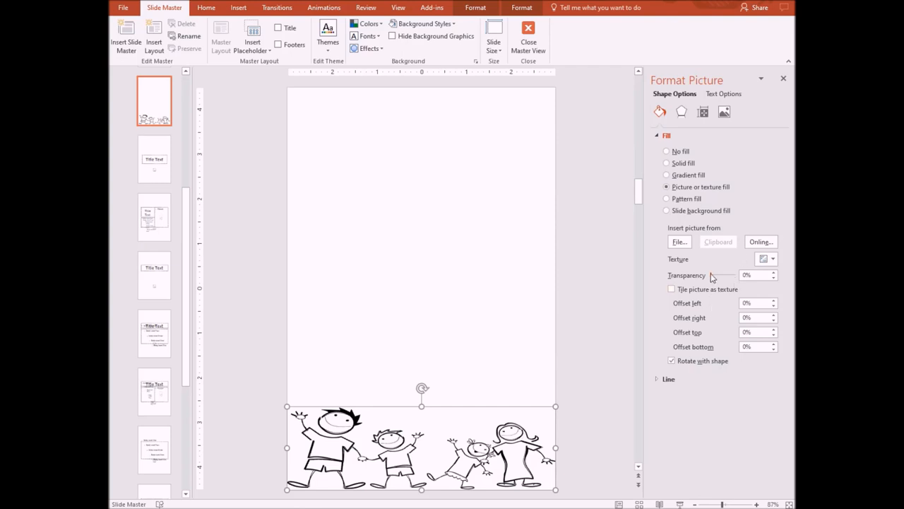
left_click_drag(712, 274, 721, 274)
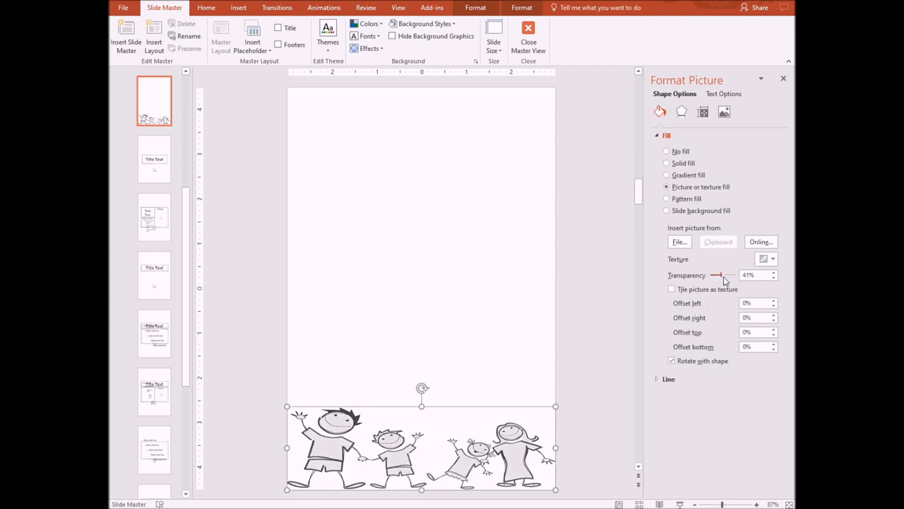
left_click_drag(718, 274, 726, 274)
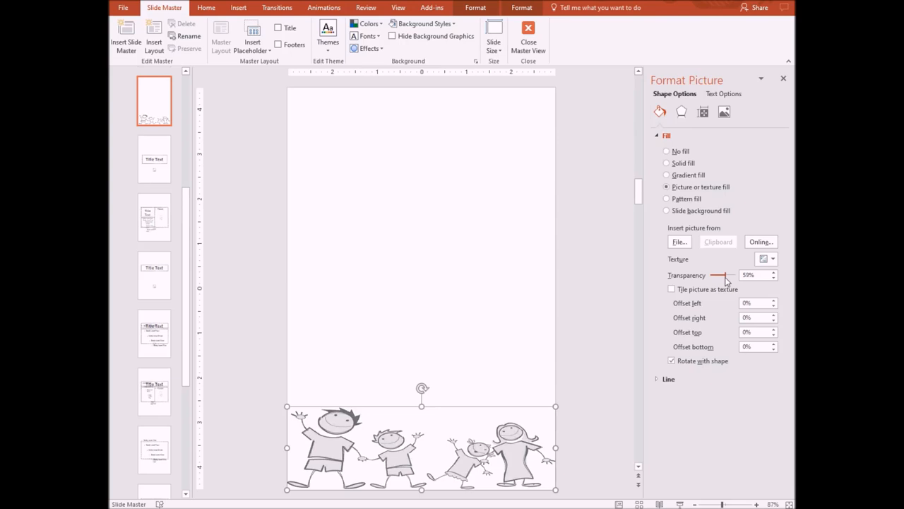
left_click_drag(718, 274, 723, 274)
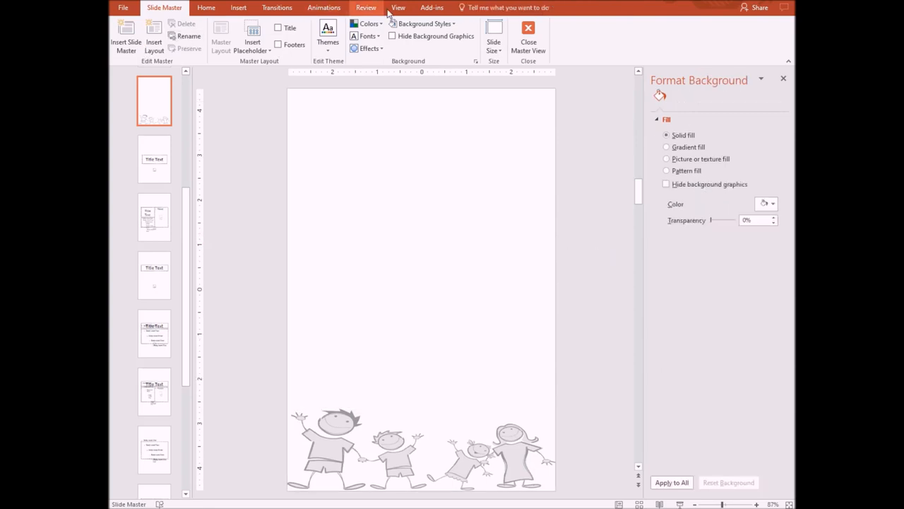
- Back in normal view, apply the family-drawing Custom Layout to slides 2 through 110
left_click(398, 7)
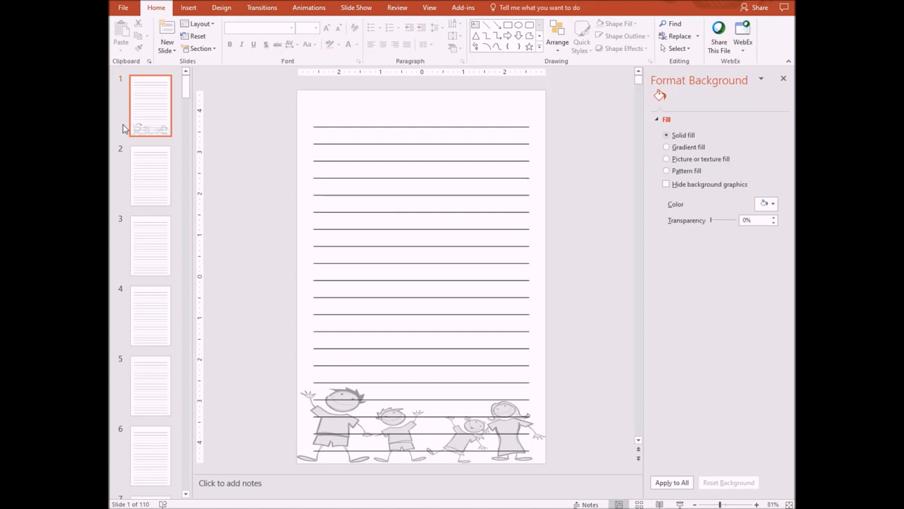
mouse_move(147, 182)
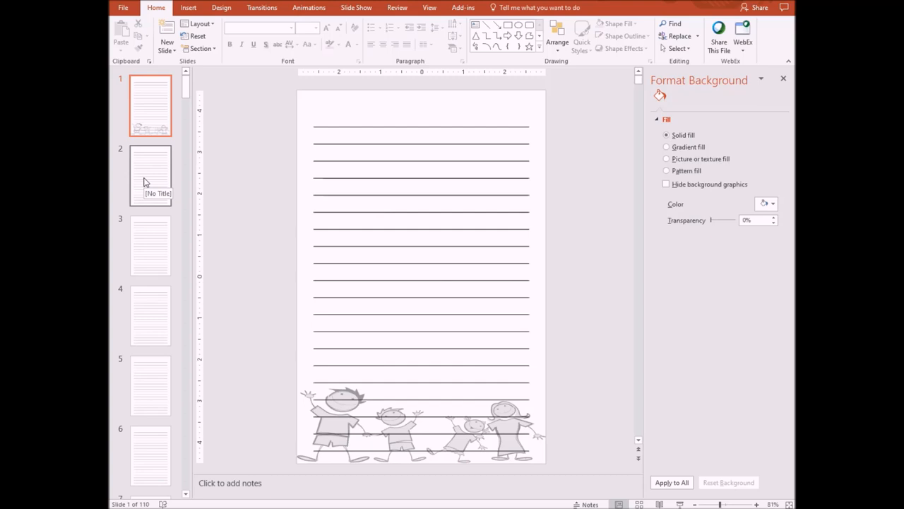
left_click(150, 175)
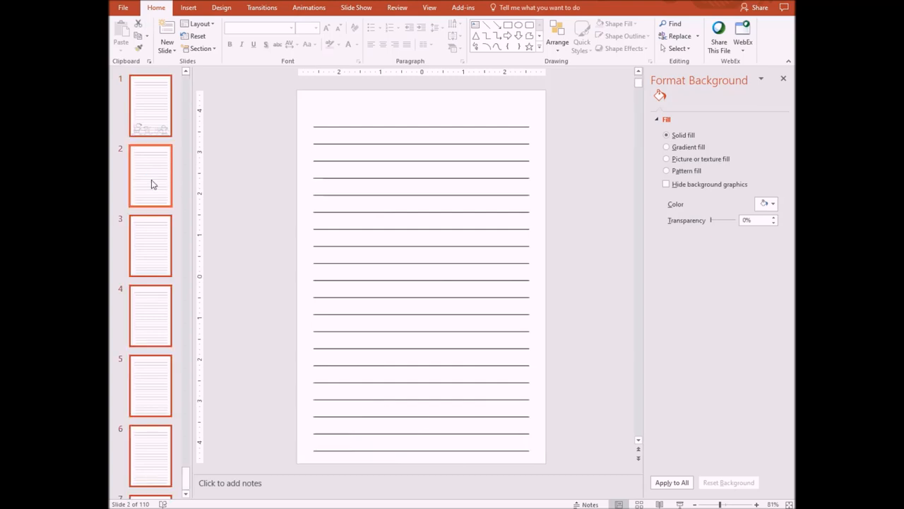
scroll("down", 3)
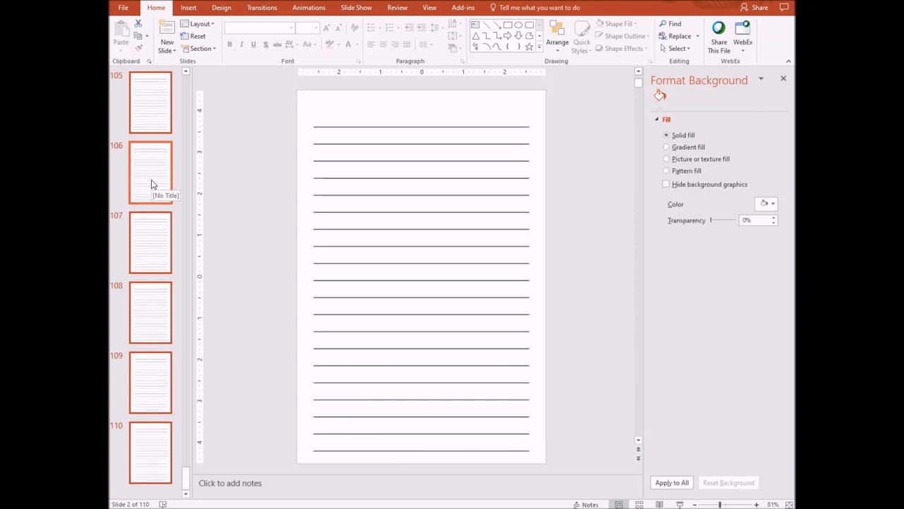
right_click(149, 173)
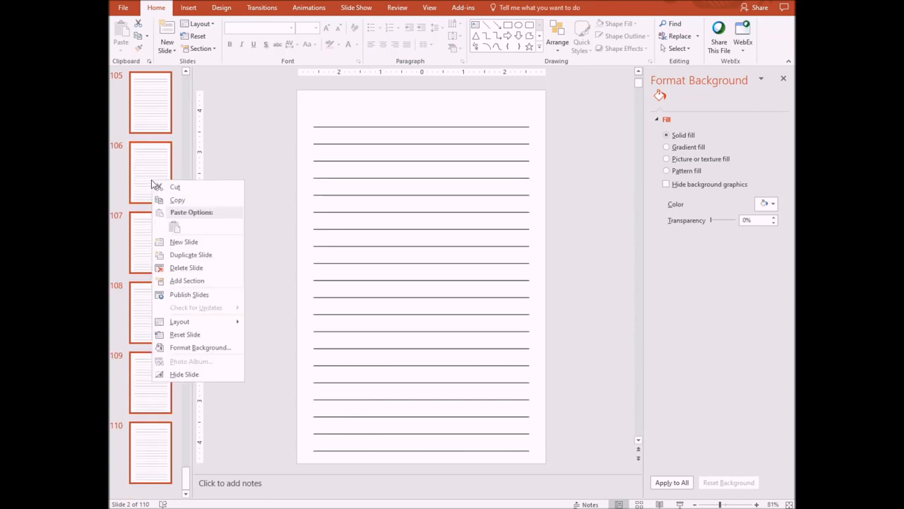
left_click(180, 322)
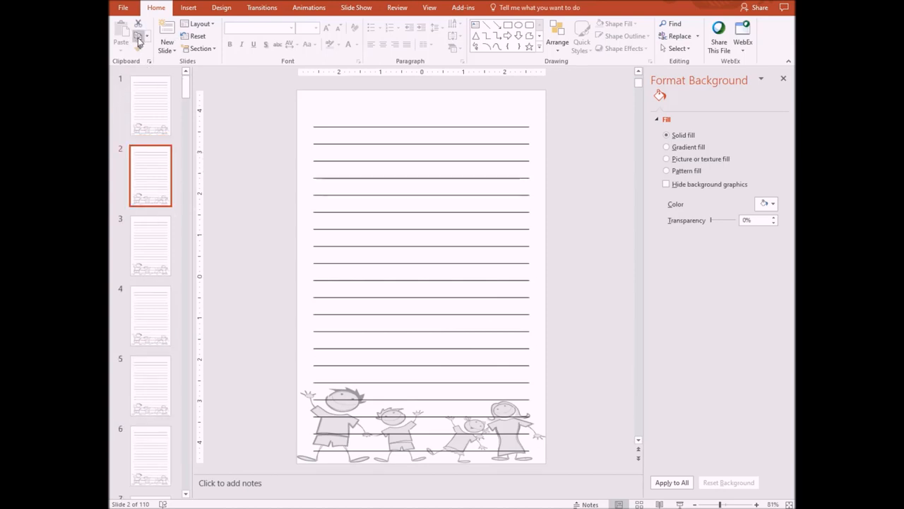
- Save the deck as a PDF named 'Kids B' via Save As
left_click(123, 8)
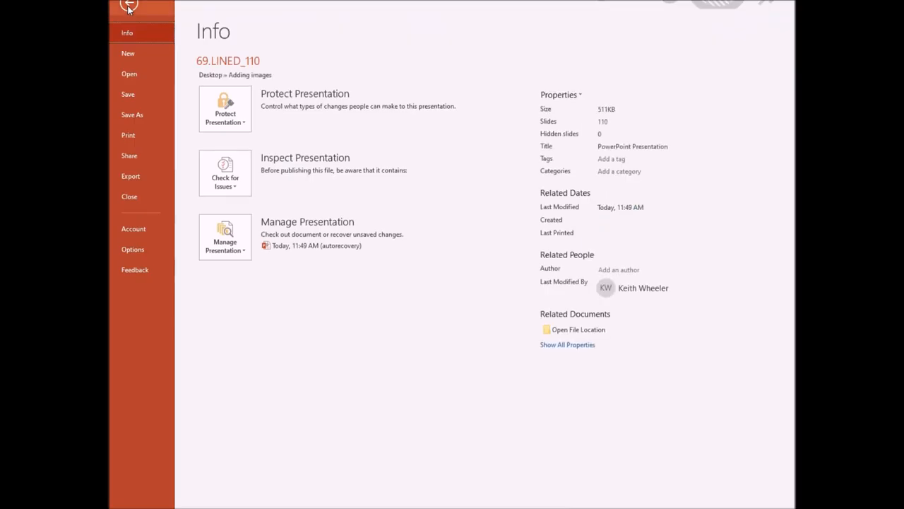
left_click(133, 115)
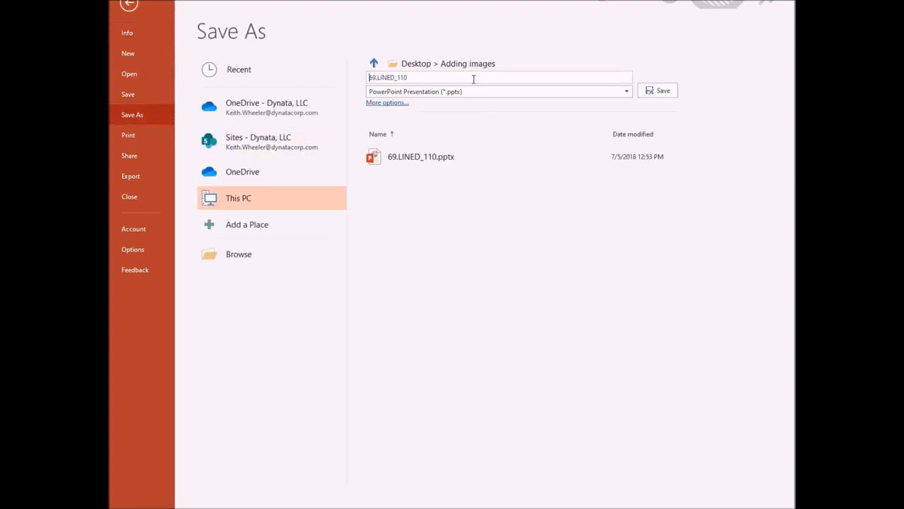
type("Kids Book_")
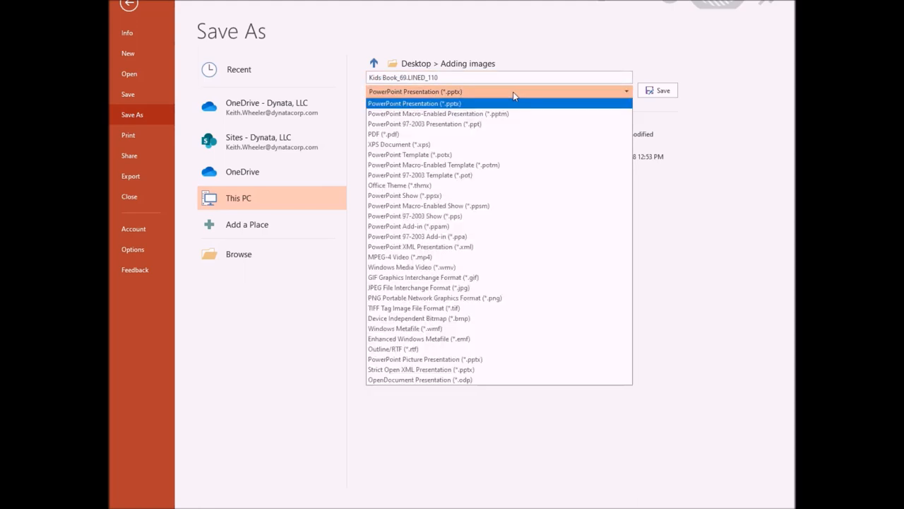
left_click(384, 134)
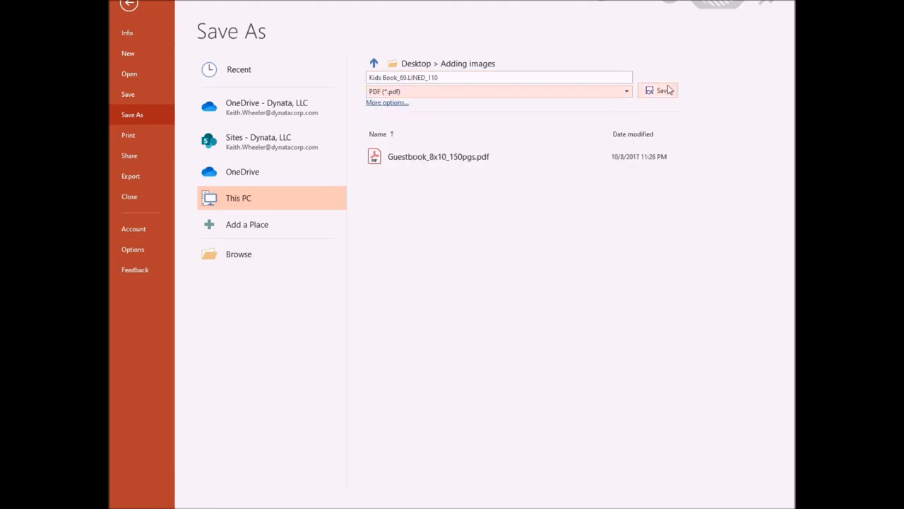
left_click(663, 91)
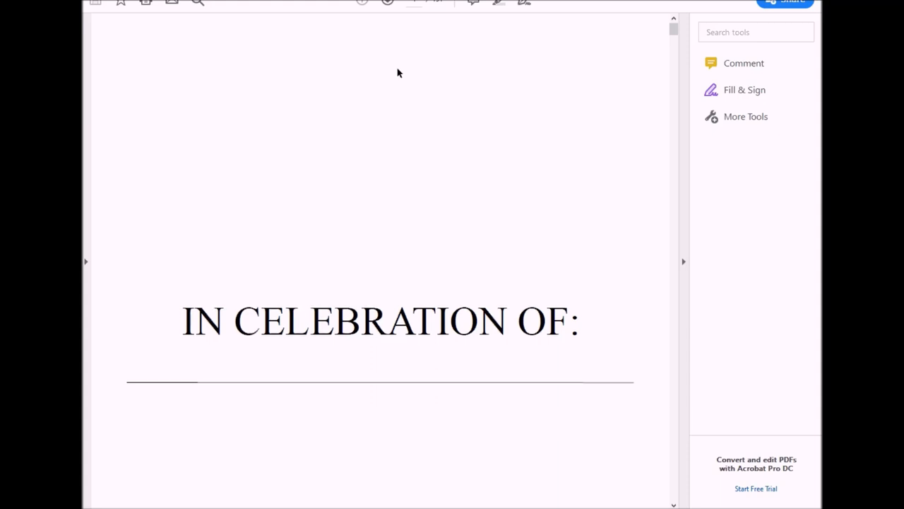
- Scroll down through the guestbook PDF's lined Guests pages in Acrobat Reader
scroll("down", 3)
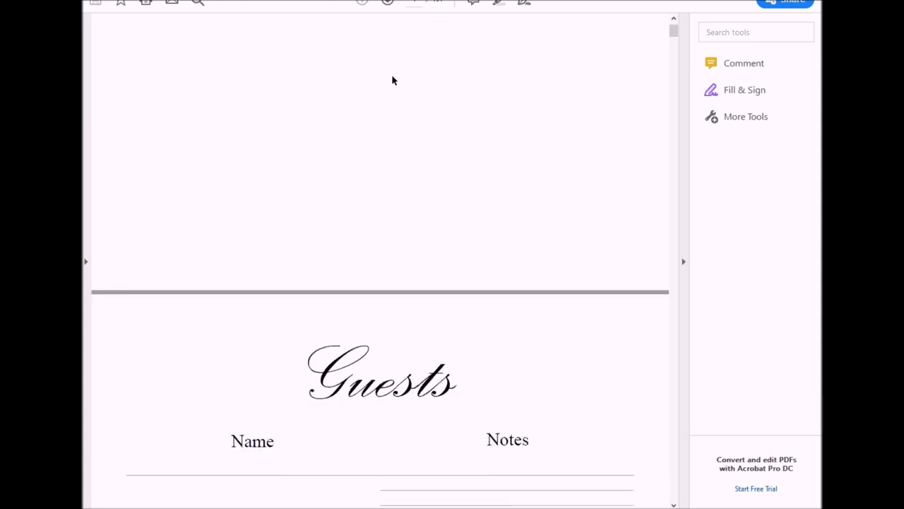
scroll("down", 3)
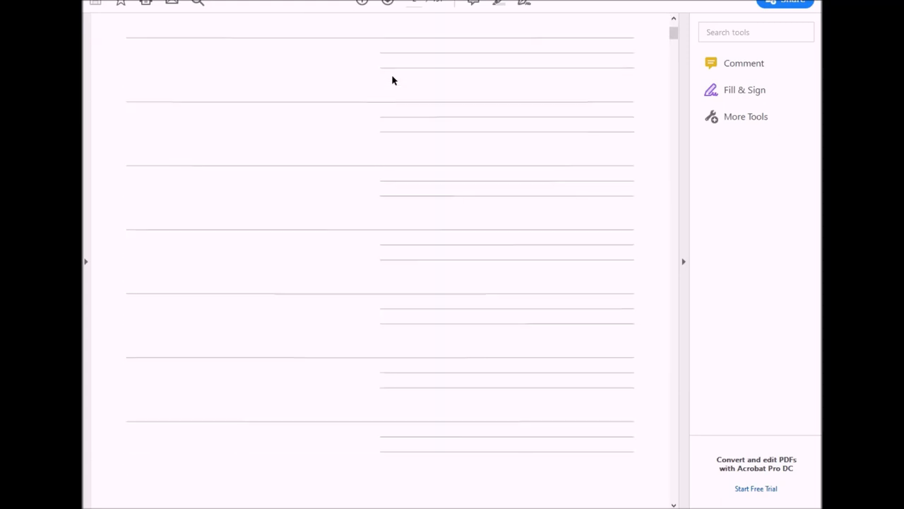
scroll("down", 3)
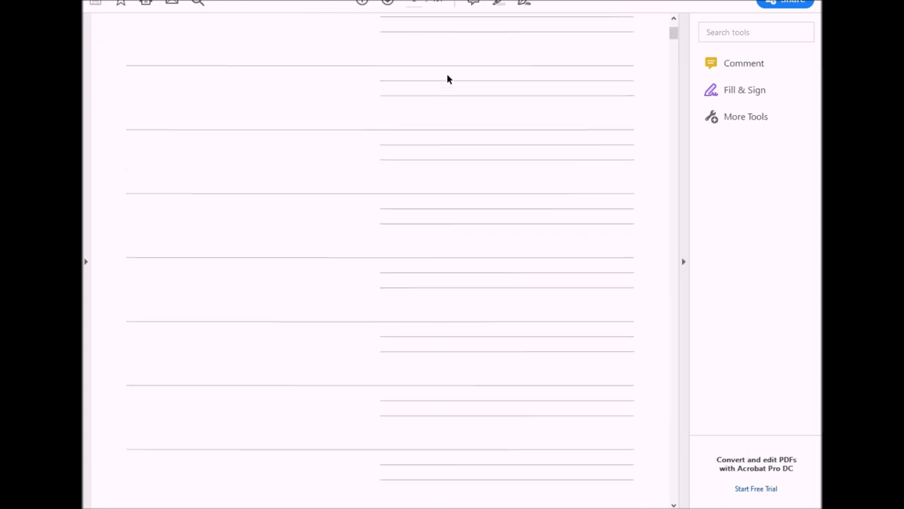
scroll("down", 3)
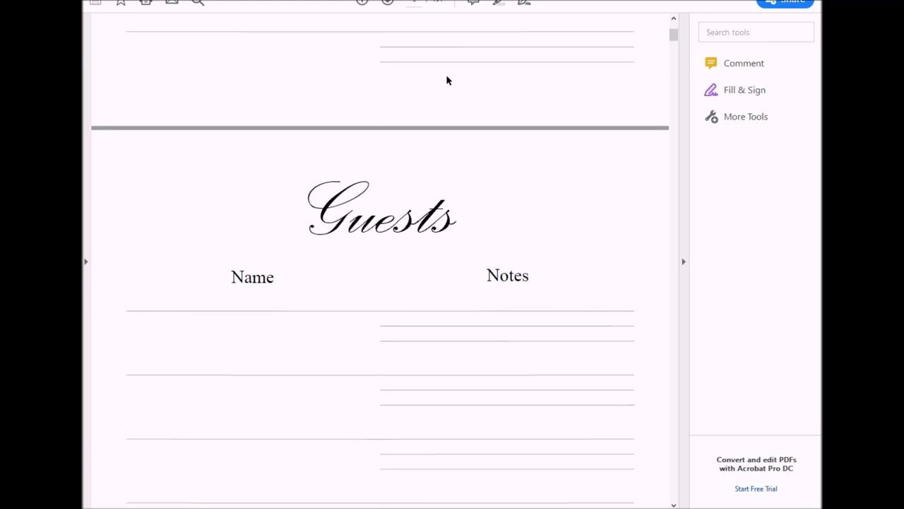
scroll("down", 3)
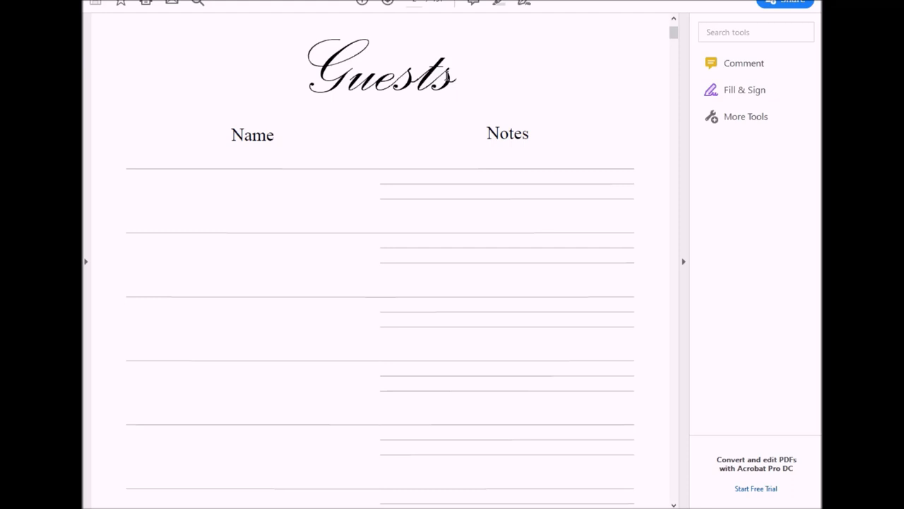
scroll("down", 3)
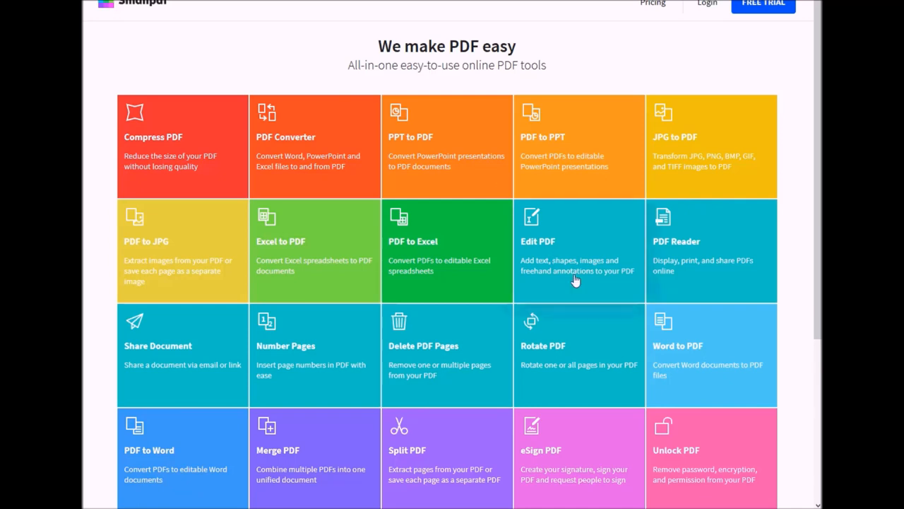
mouse_move(545, 257)
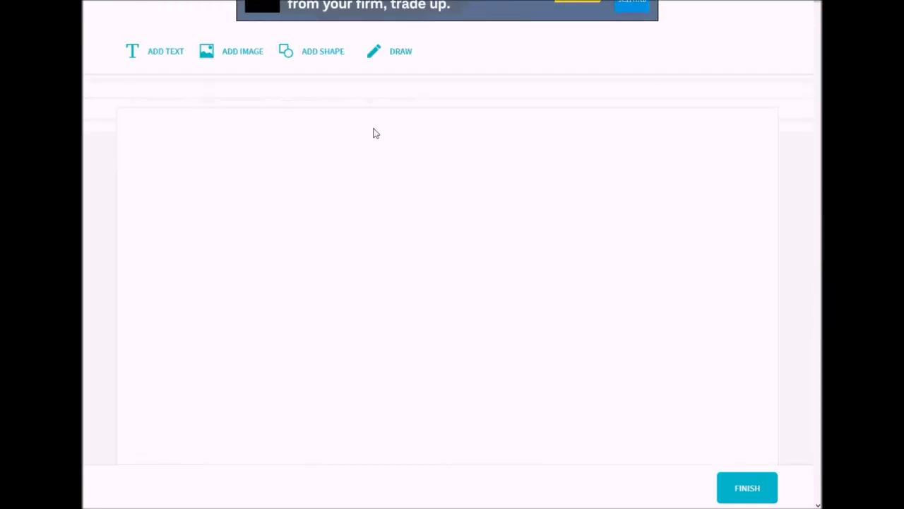
mouse_move(322, 51)
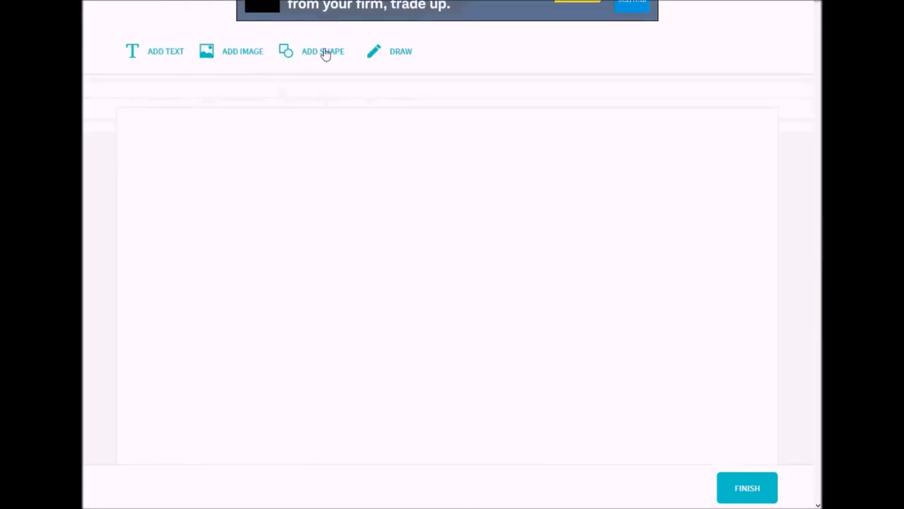
mouse_move(257, 64)
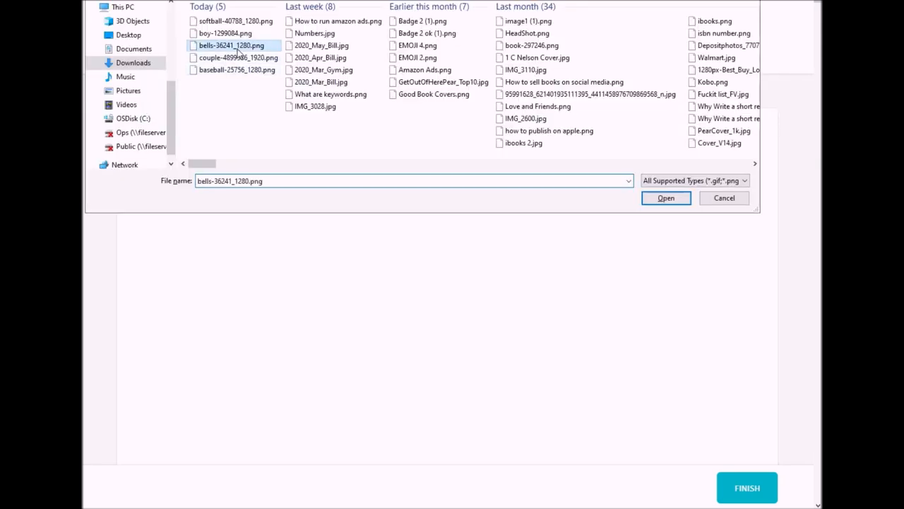
- Insert bells-36241_1280.png and position it above 'IN CELEBRATION OF:' on the cover page
left_click(664, 197)
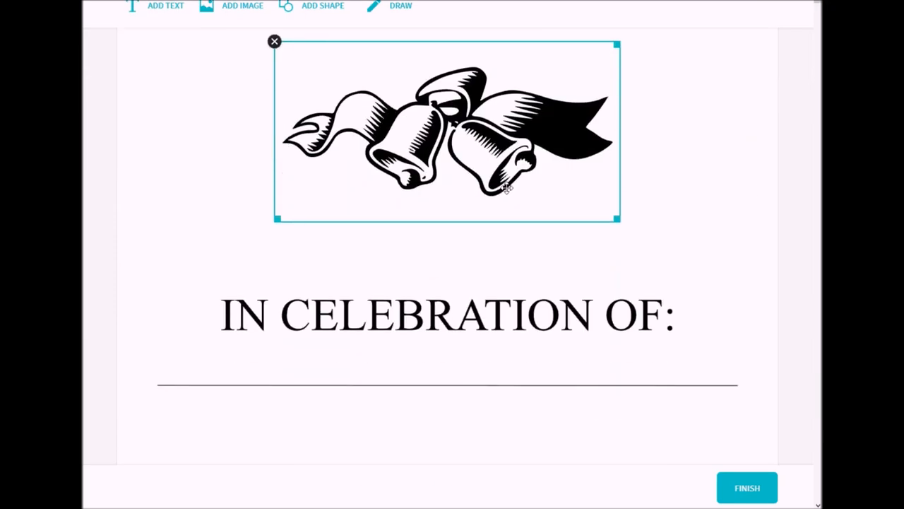
left_click(714, 178)
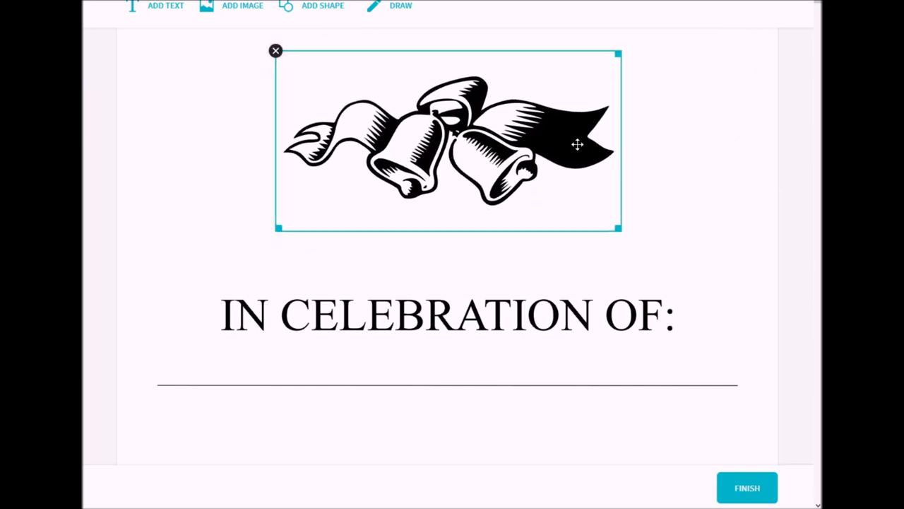
left_click(724, 188)
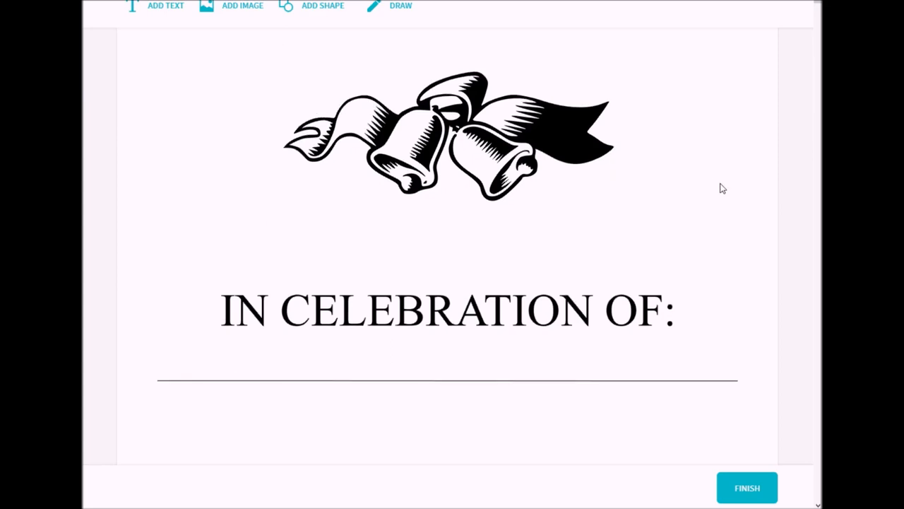
scroll("down", 3)
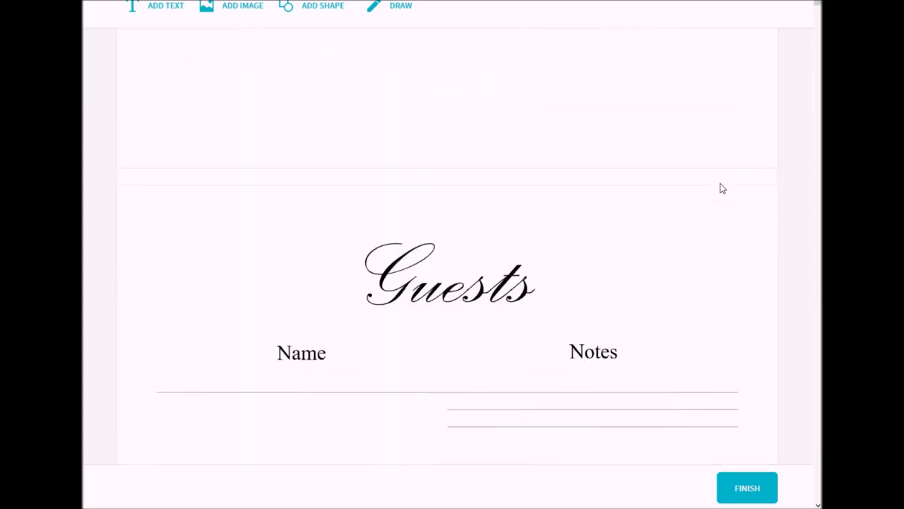
scroll("down", 3)
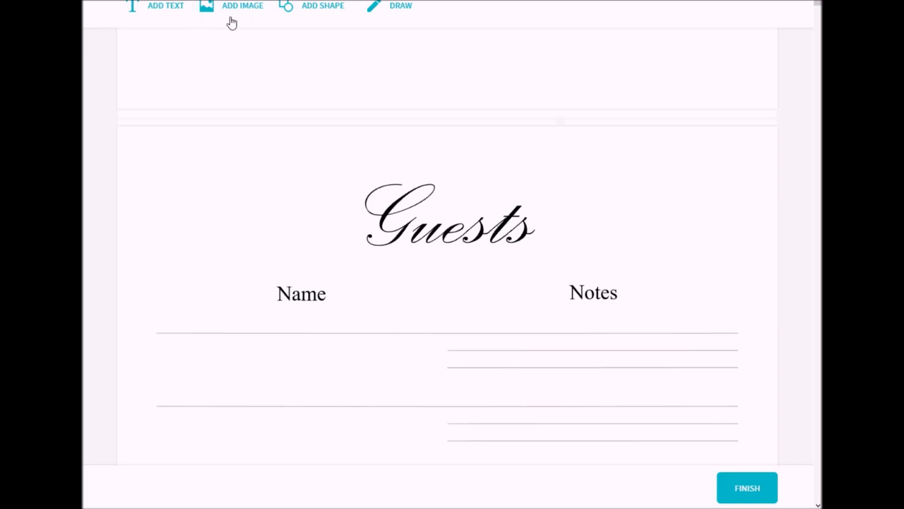
- Insert couple-4899586_1920.png, shrink it and place it left of the Guests title
left_click(243, 5)
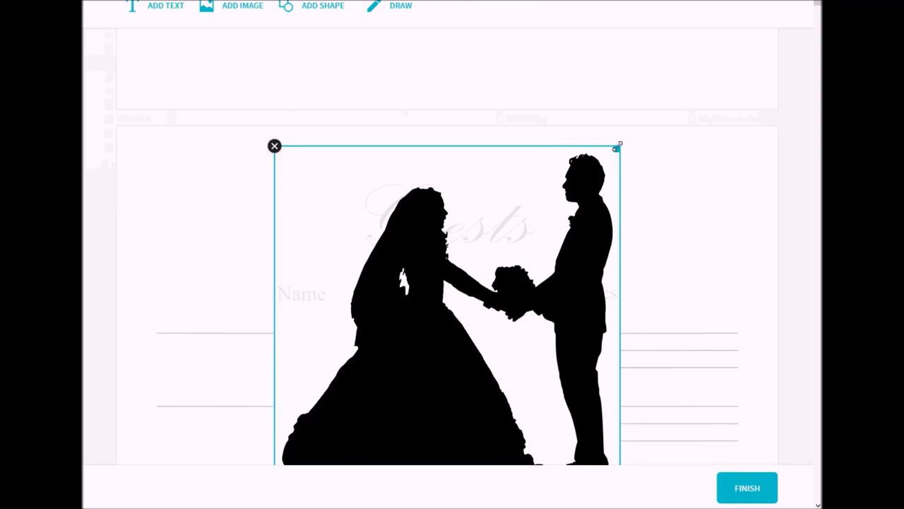
left_click_drag(619, 145, 469, 295)
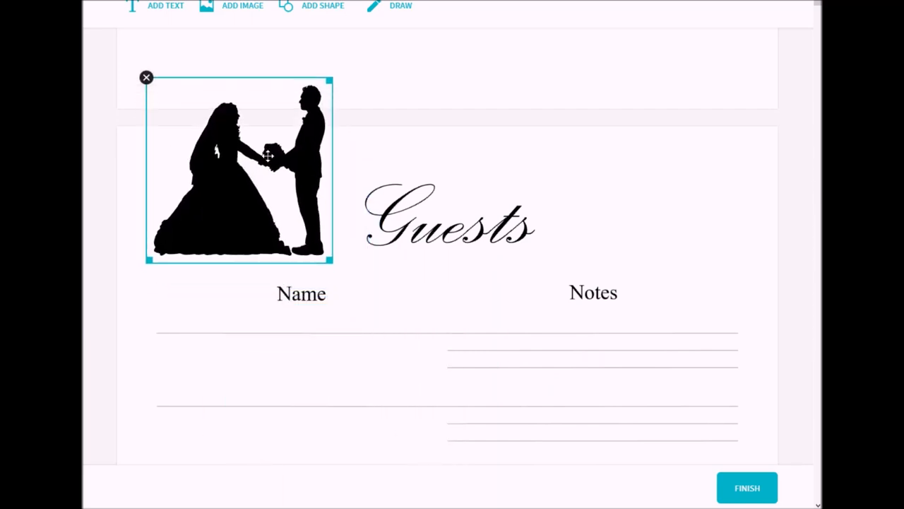
left_click_drag(267, 155, 267, 144)
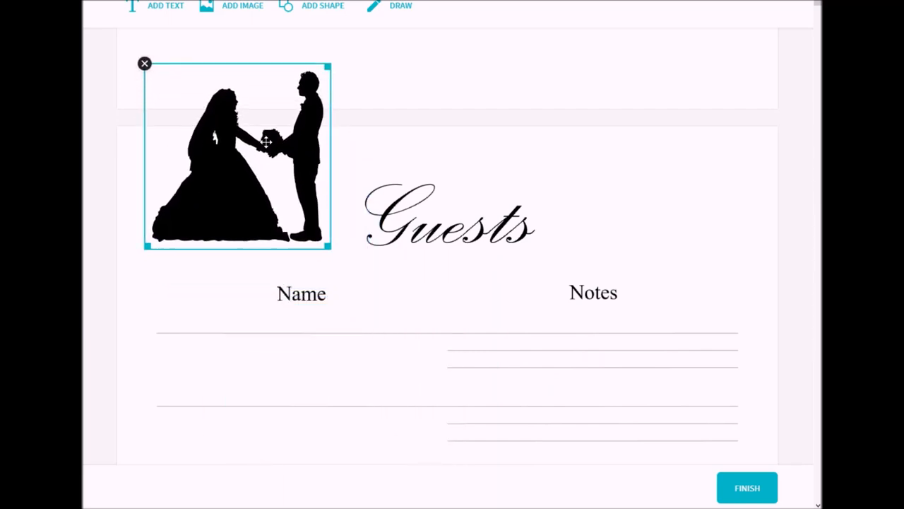
left_click(392, 127)
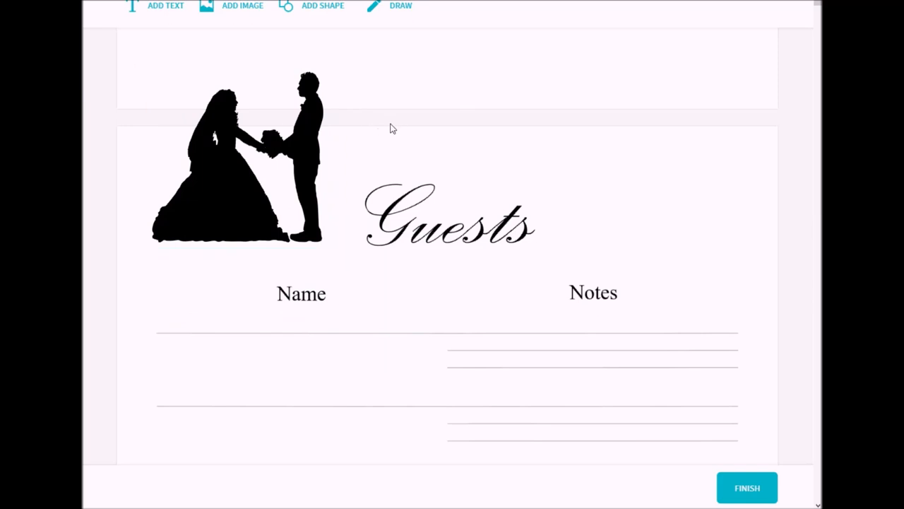
left_click(237, 158)
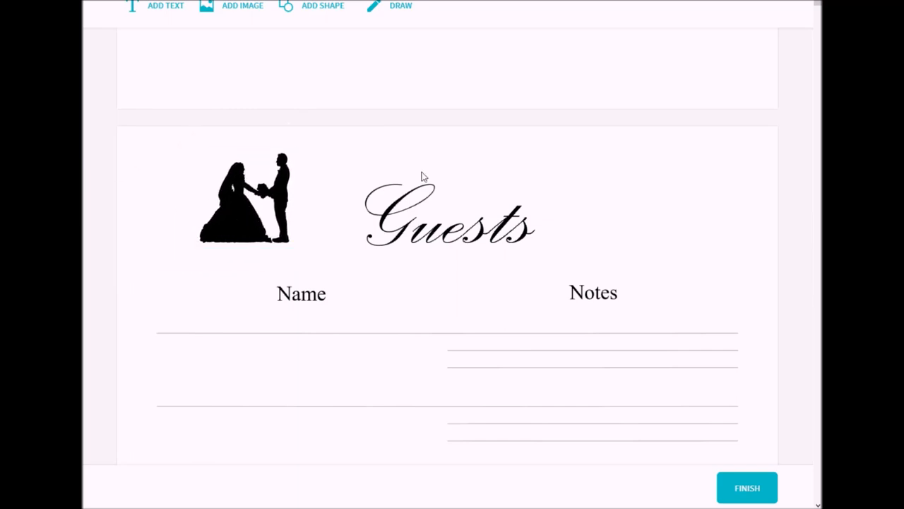
- Insert a second couple silhouette and move it right of the Guests title
left_click(243, 198)
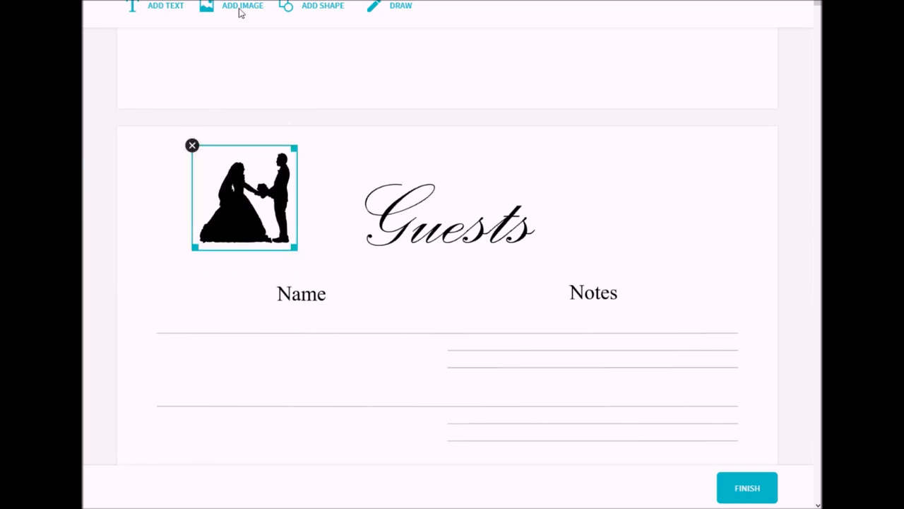
left_click(241, 6)
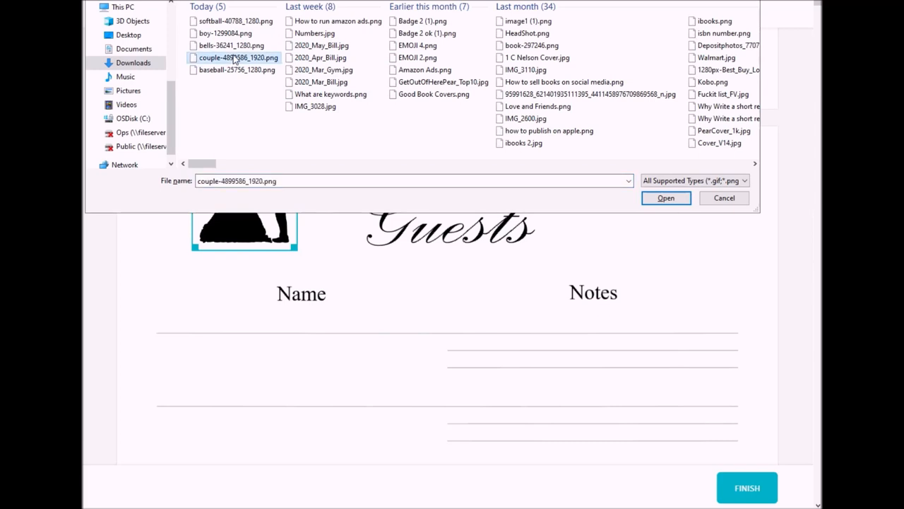
left_click(664, 198)
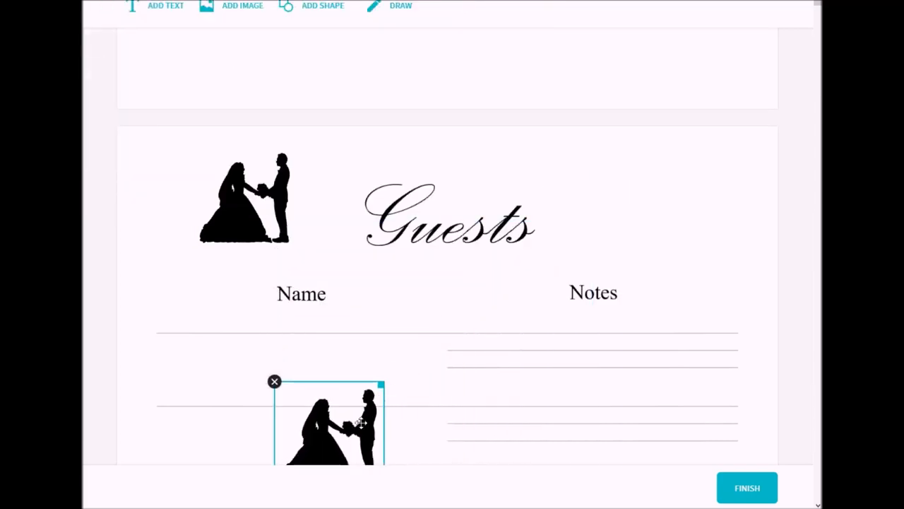
left_click_drag(328, 421, 243, 195)
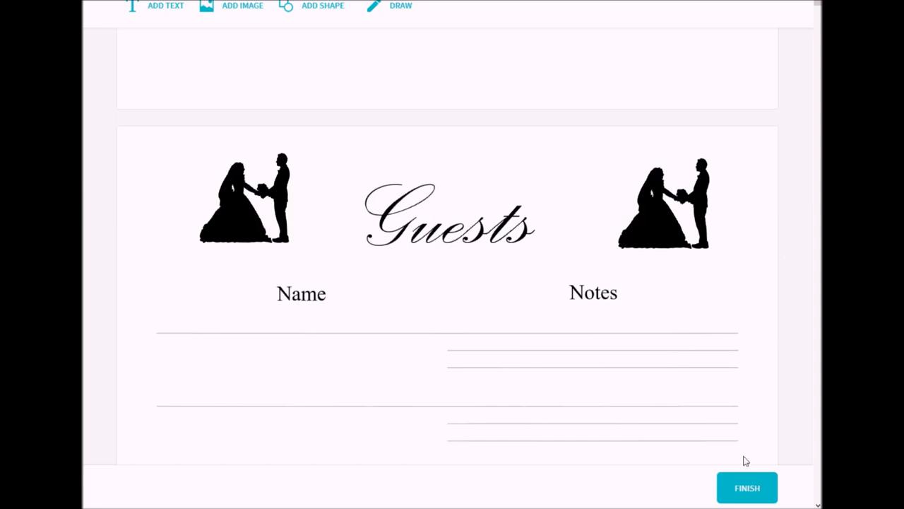
- Finish editing in Smallpdf and download the edited guestbook PDF
scroll("down", 3)
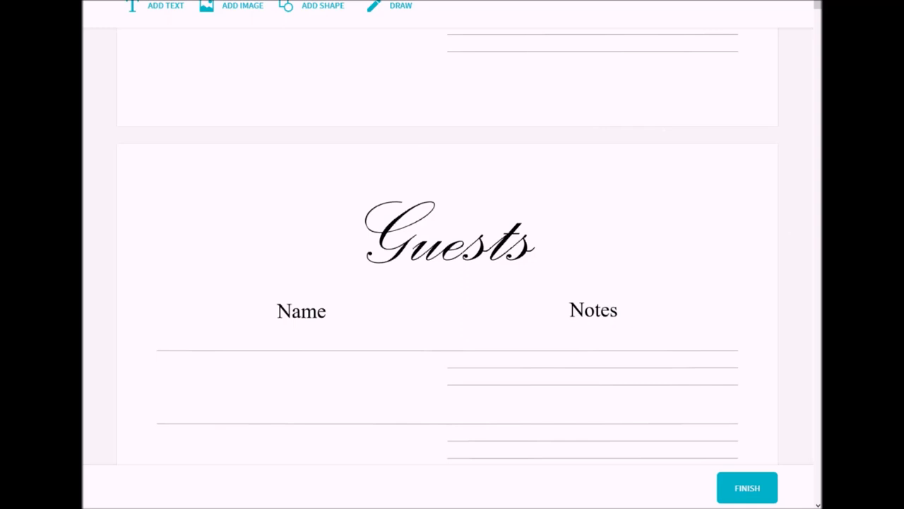
mouse_move(643, 257)
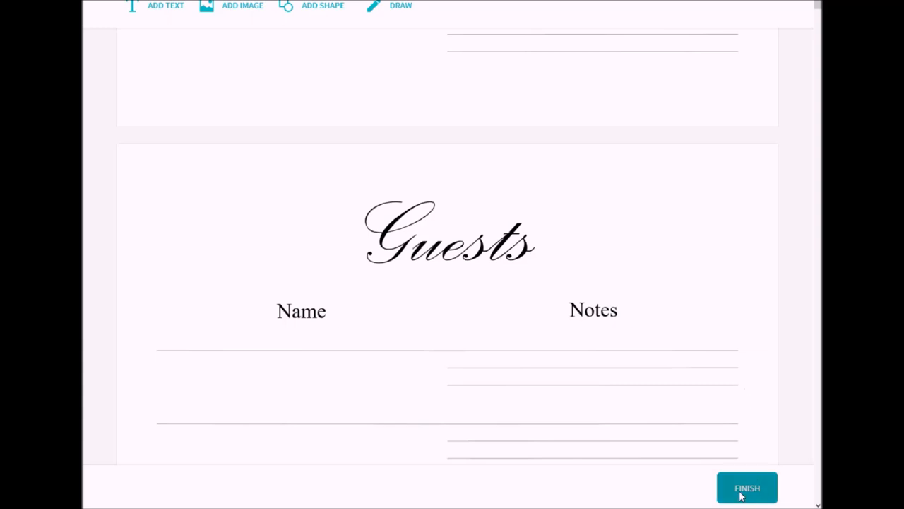
left_click(746, 488)
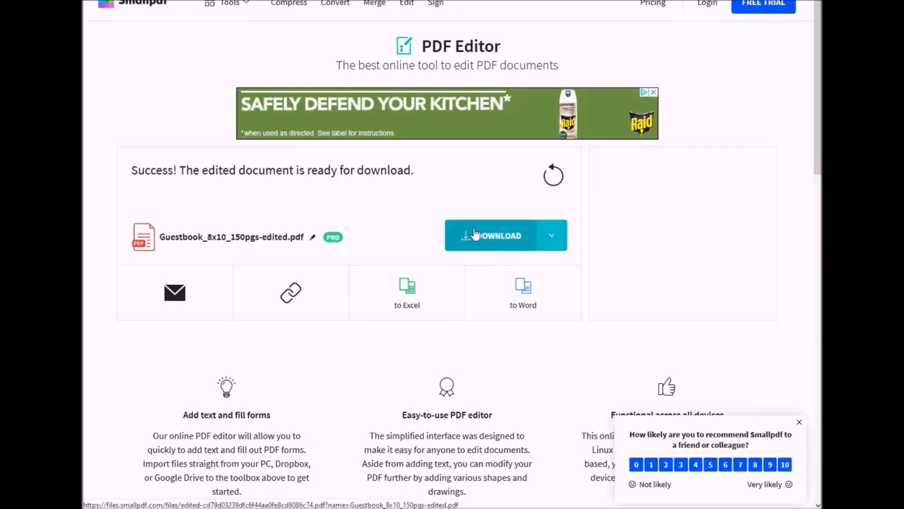
left_click(491, 234)
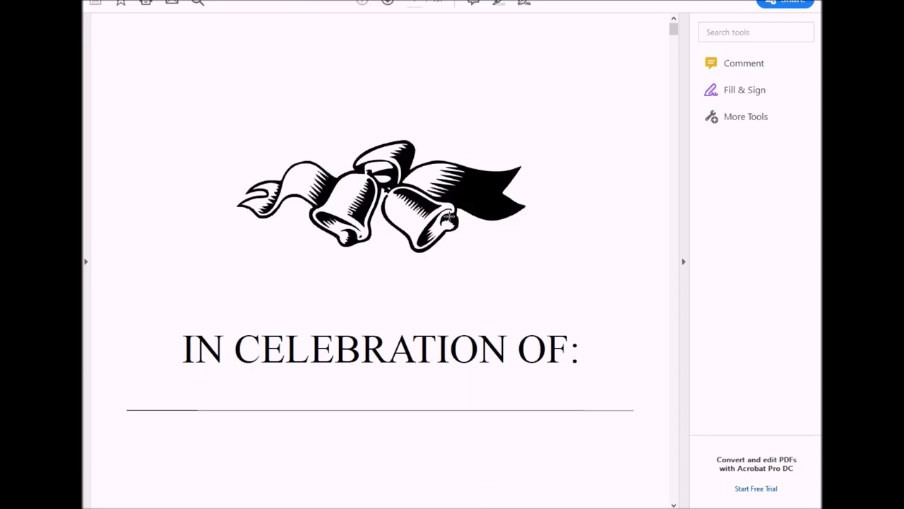
- Scroll the downloaded guestbook past its bells cover to the lined Guests page
scroll("down", 3)
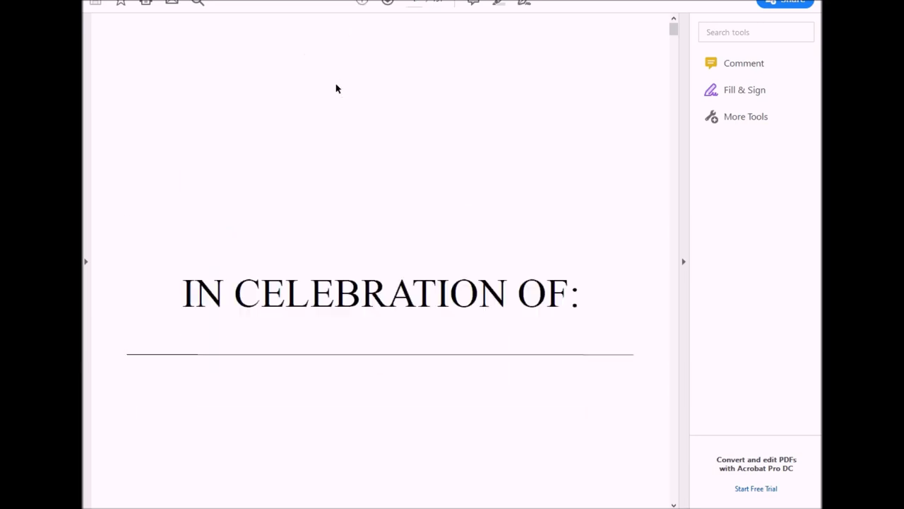
scroll("down", 3)
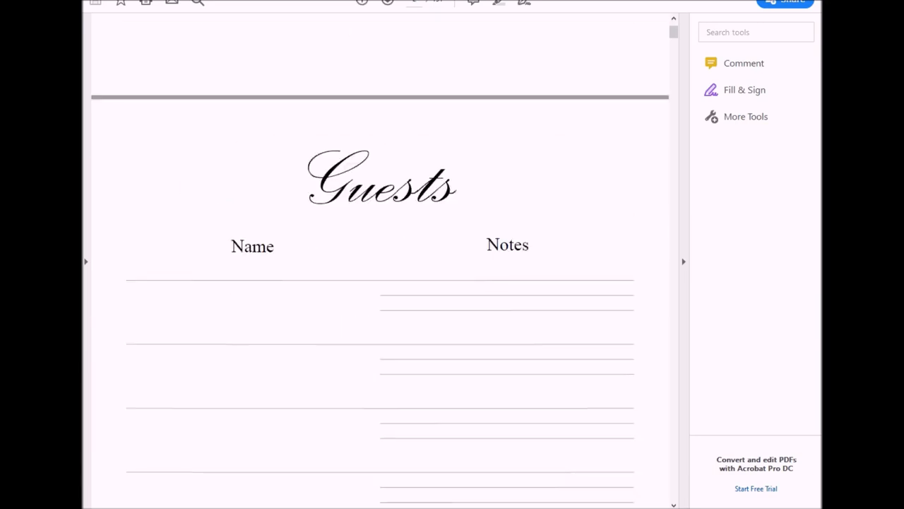